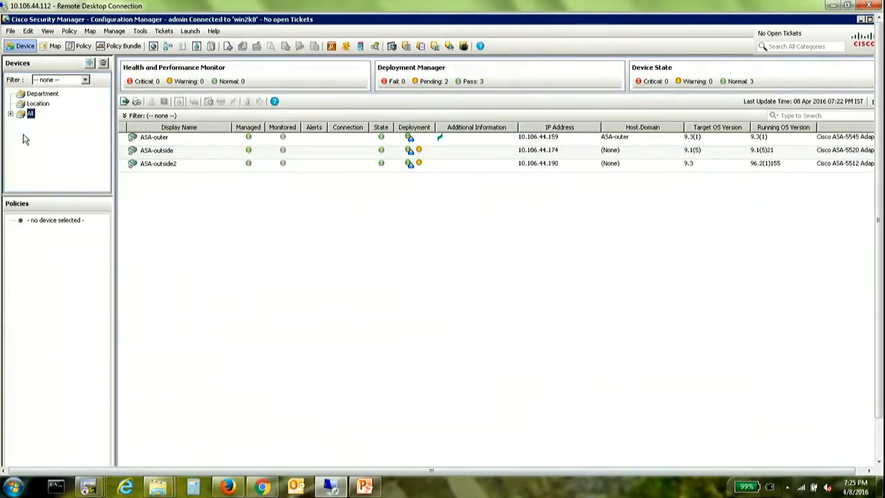
- Select the ASA-outer device in the Devices tree to show its policy list
click(11, 113)
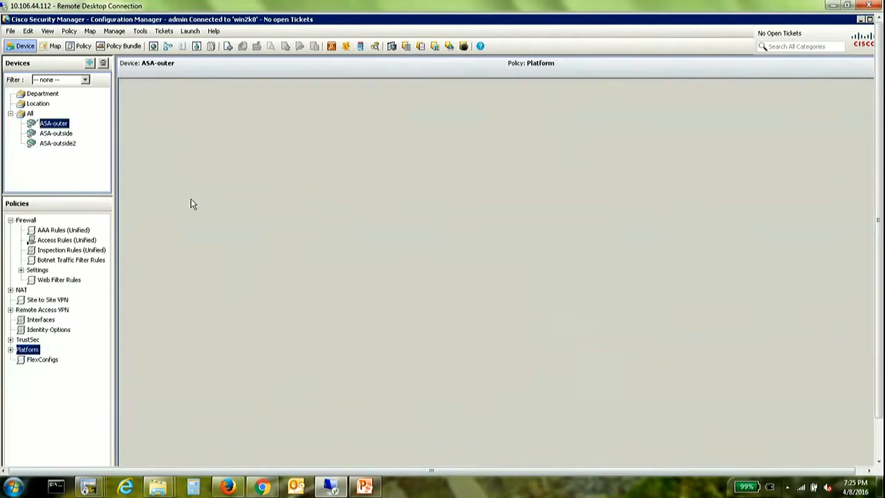
mouse_move(338, 227)
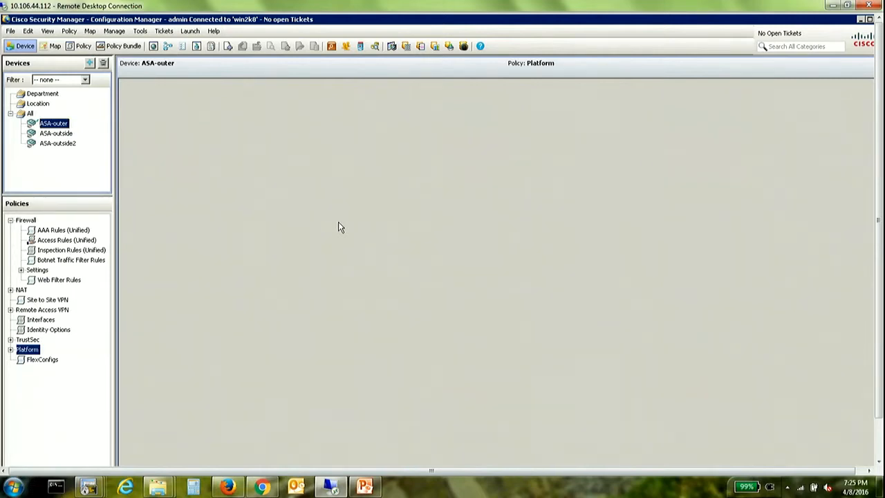
mouse_move(237, 167)
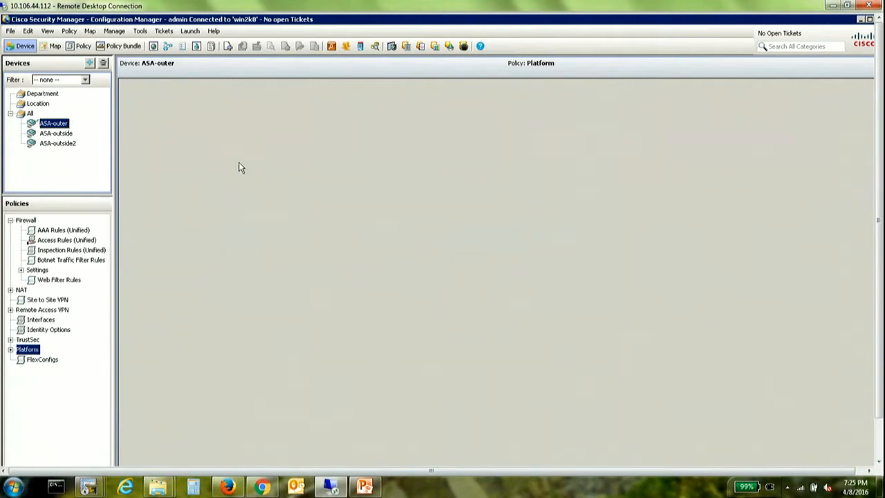
mouse_move(230, 151)
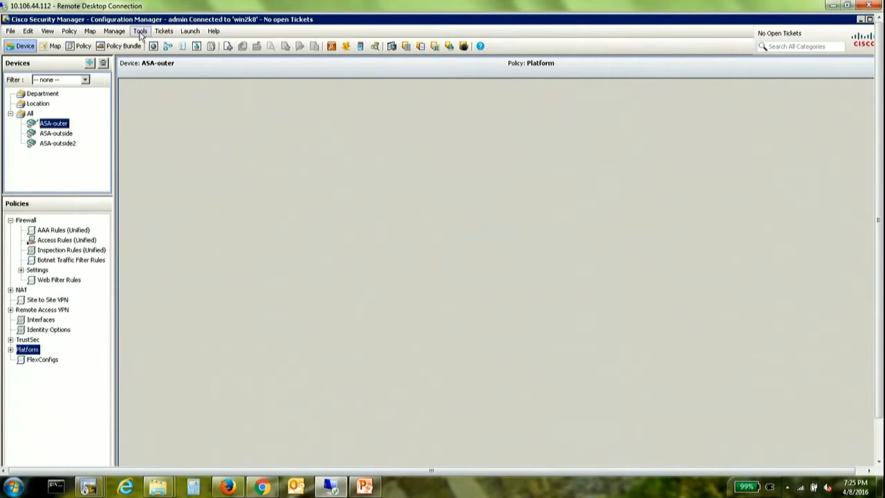
click(140, 30)
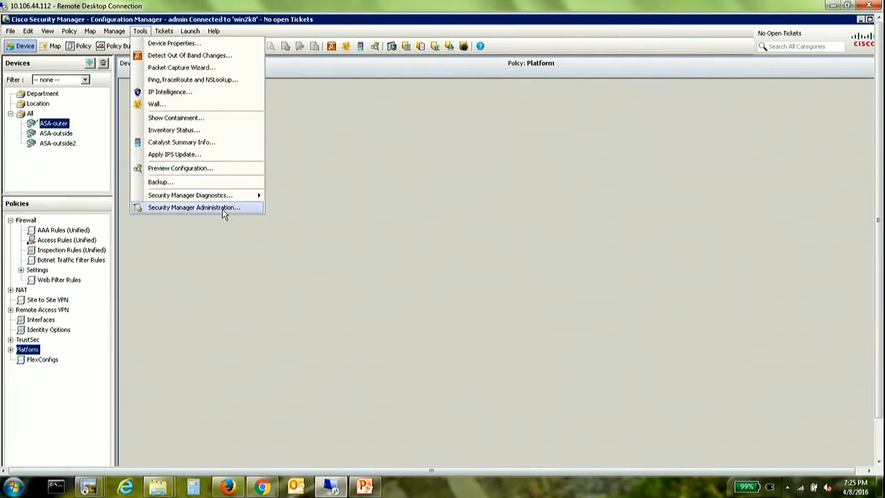
click(194, 207)
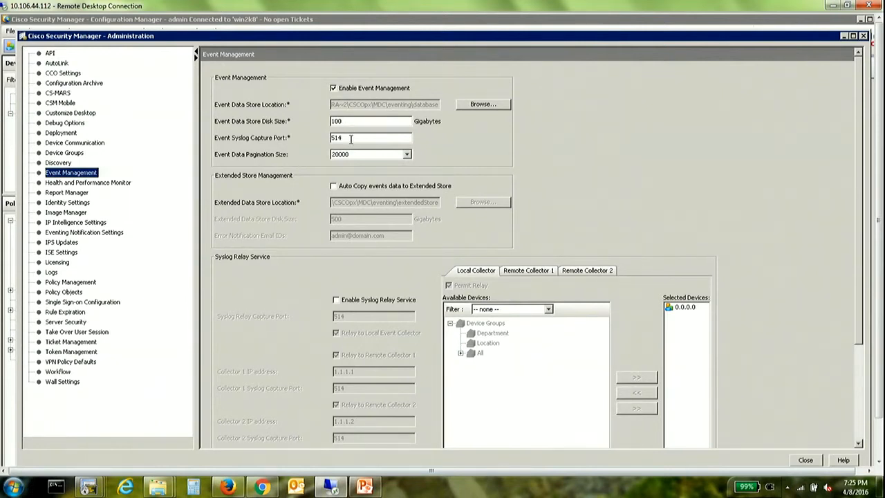
triple_click(371, 139)
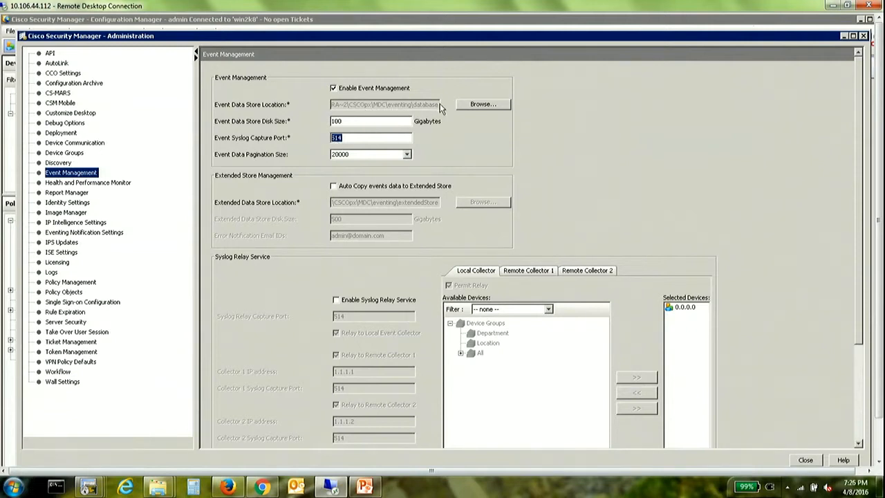
mouse_move(425, 113)
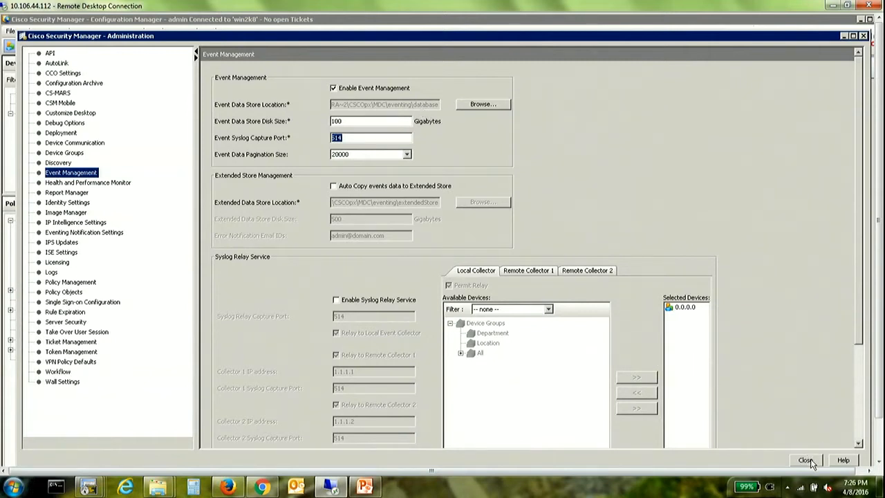
click(805, 459)
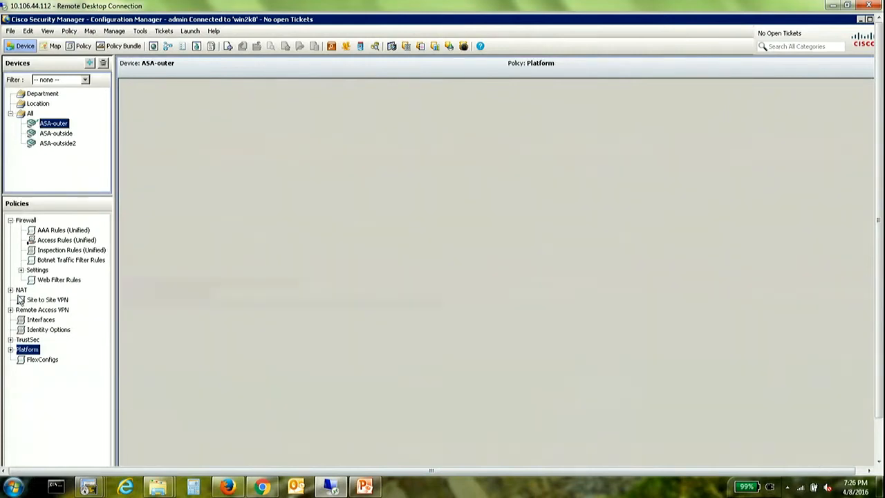
- Reach the Logging Setup policy under Platform > Logging > Syslog for ASA-outer
click(47, 309)
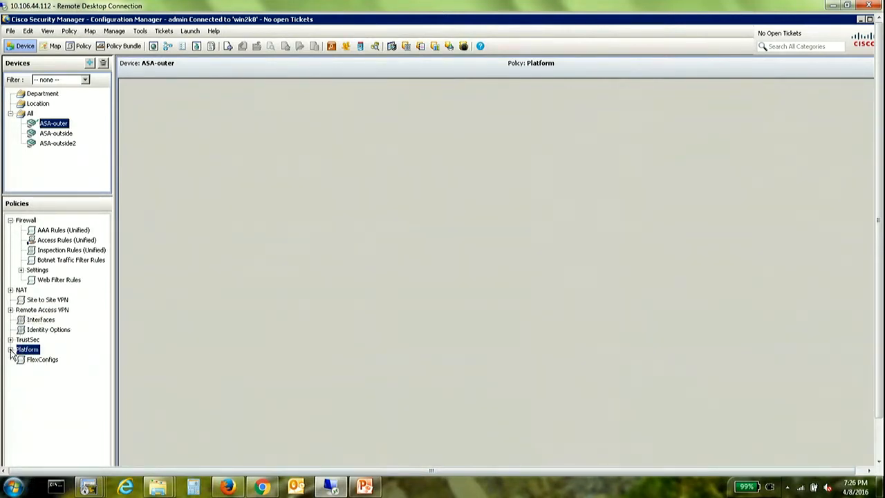
click(11, 348)
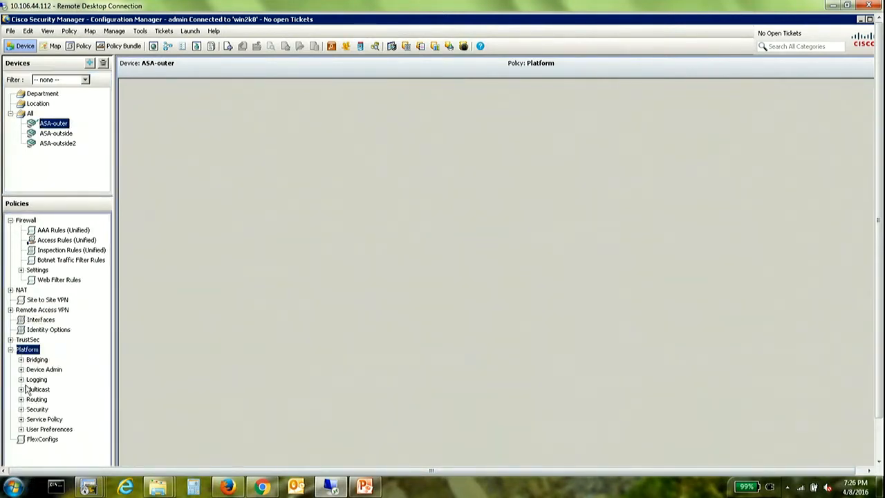
click(22, 379)
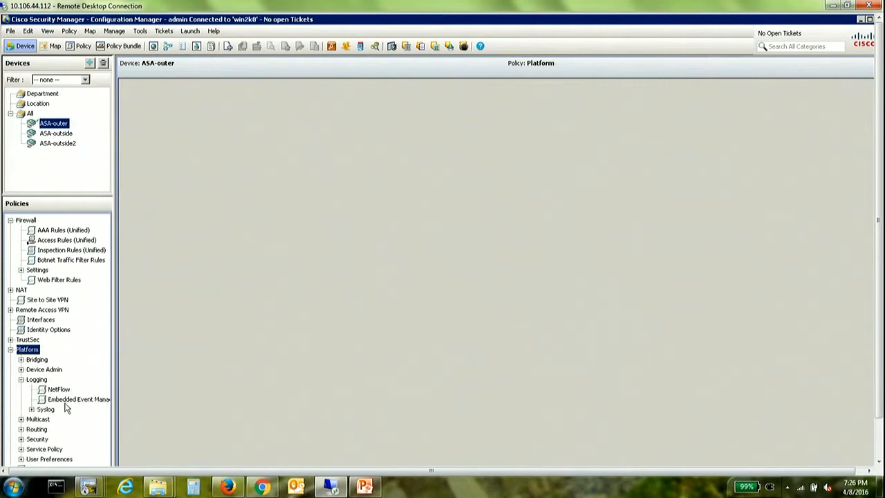
click(31, 410)
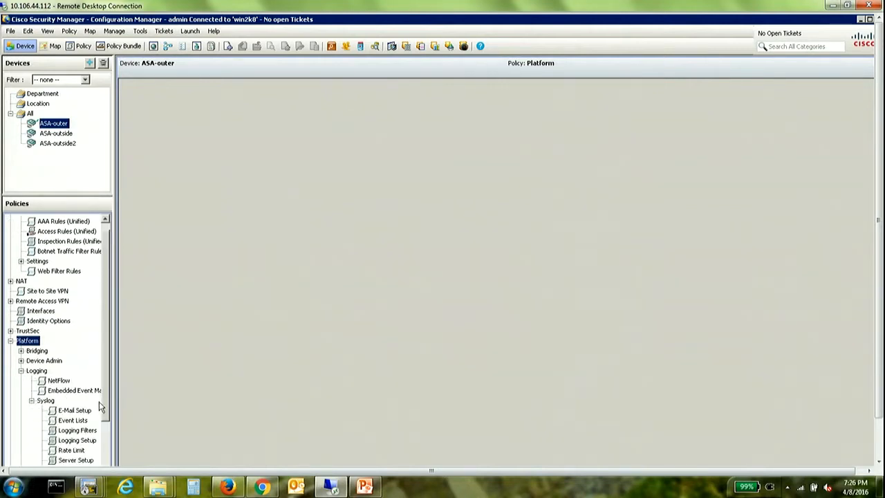
scroll(down, 3)
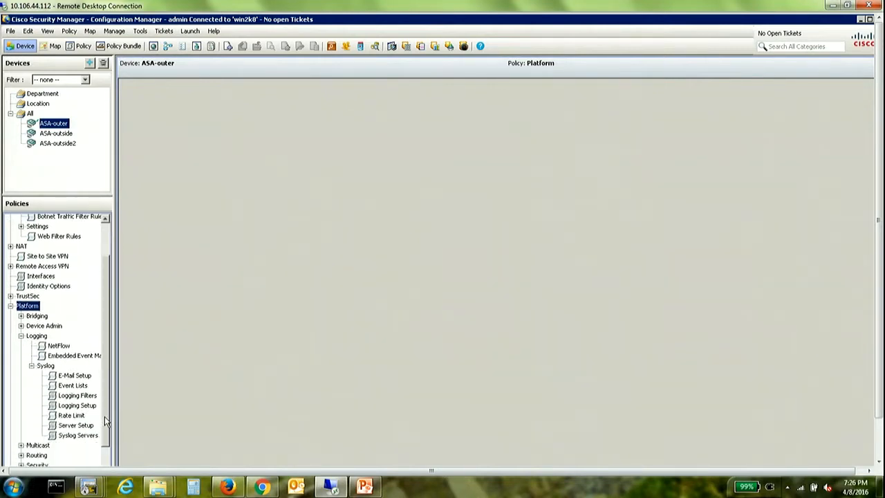
click(78, 404)
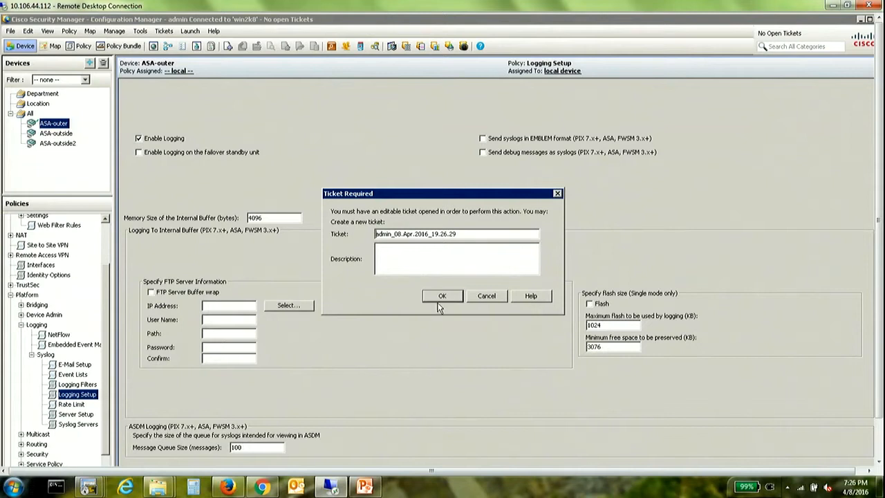
- Accept the new edit ticket, enable logging and send syslogs in EMBLEM format
click(442, 296)
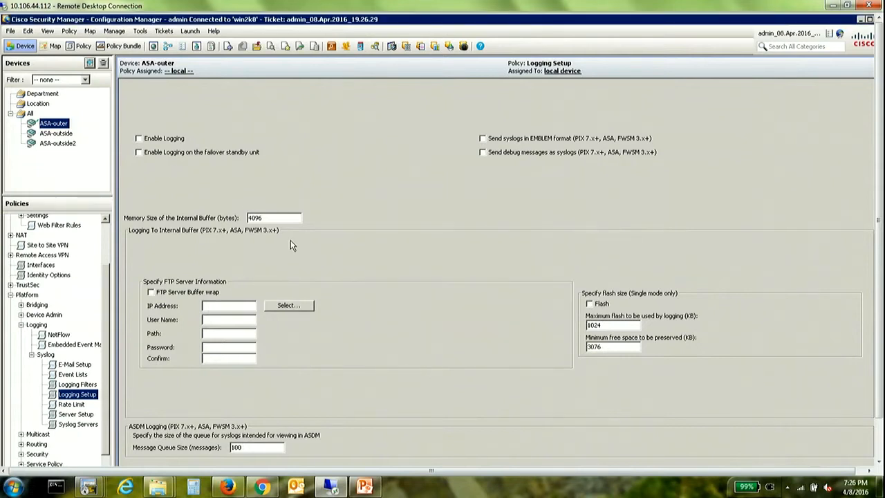
click(139, 138)
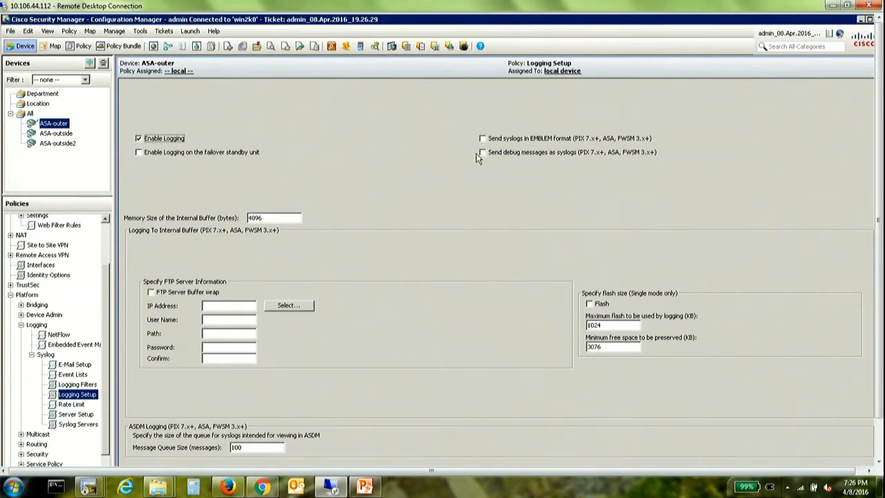
click(482, 138)
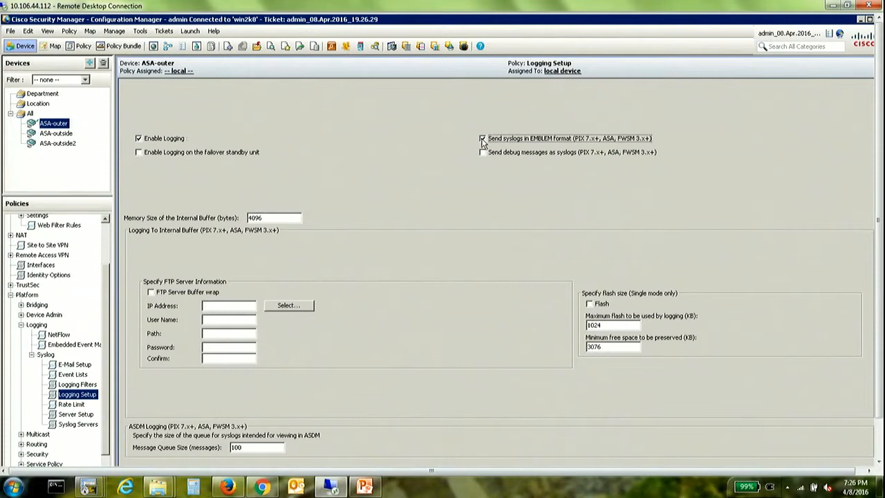
click(481, 139)
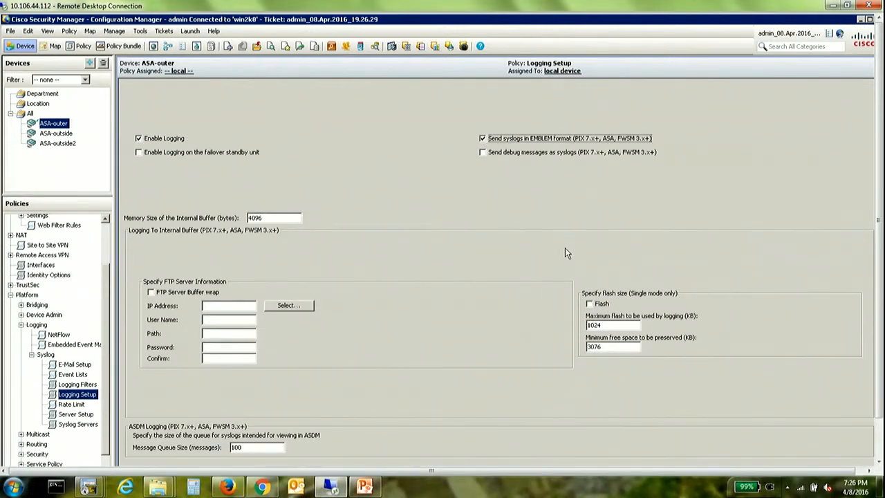
mouse_move(822, 408)
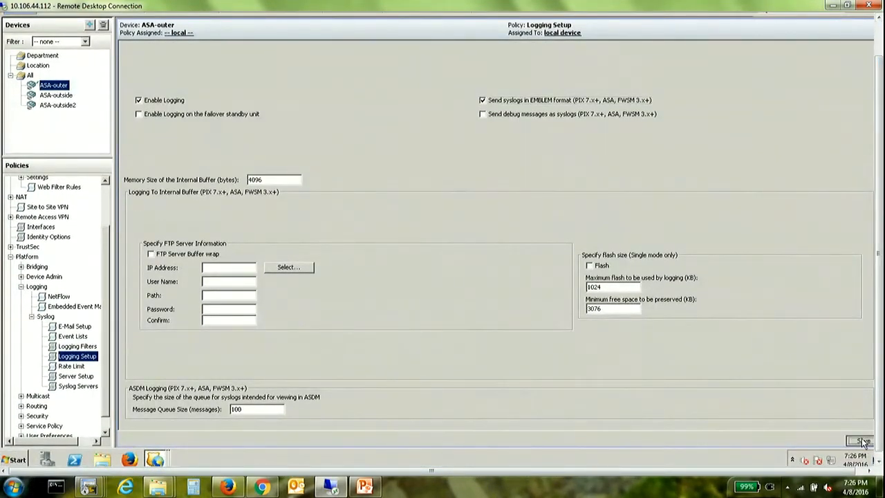
- Add a Logging Filter sending syslogs to Syslog Servers at debugging severity
click(78, 346)
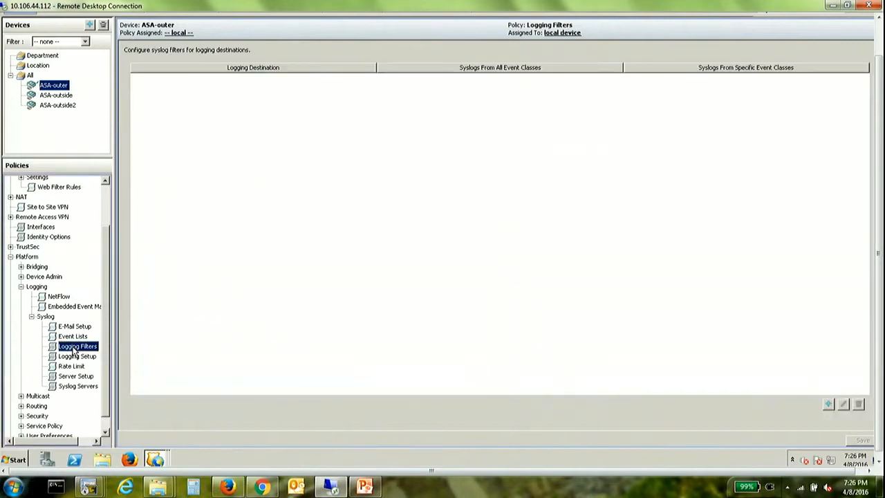
mouse_move(725, 415)
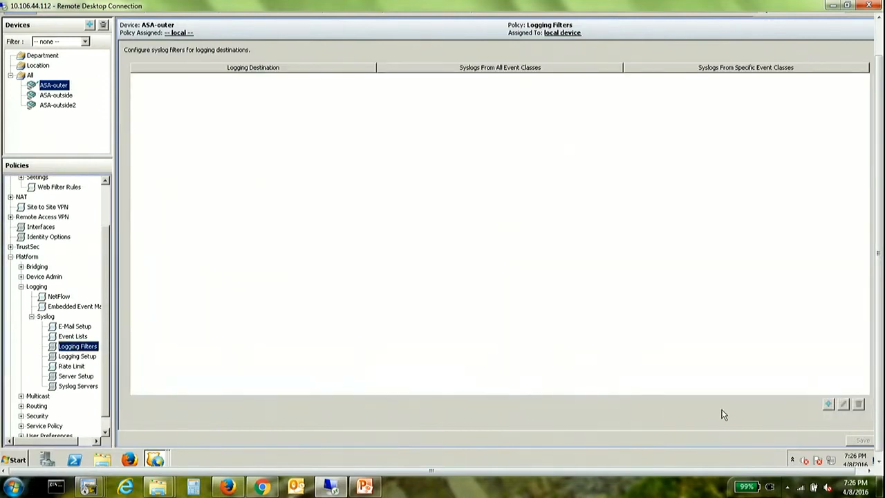
click(826, 404)
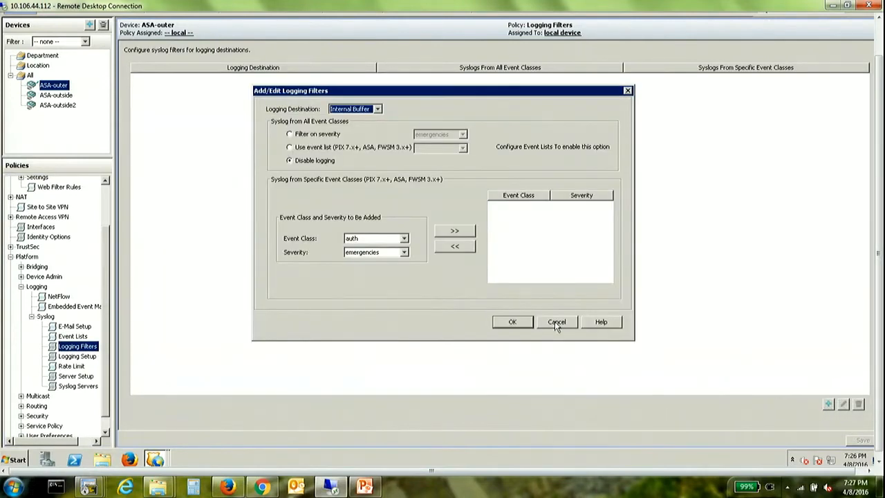
click(376, 107)
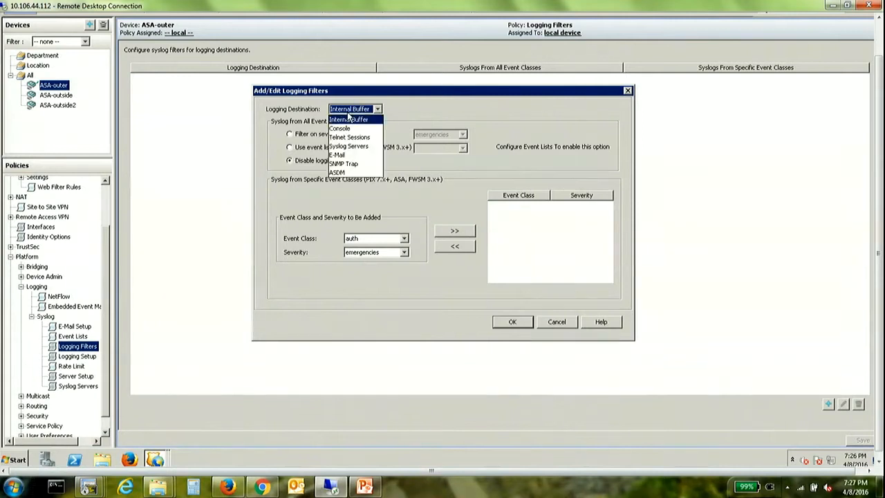
mouse_move(349, 147)
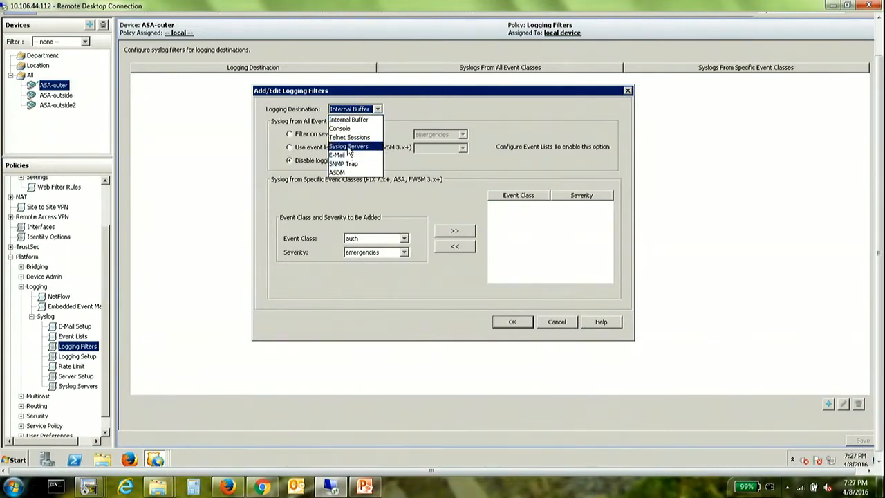
click(348, 147)
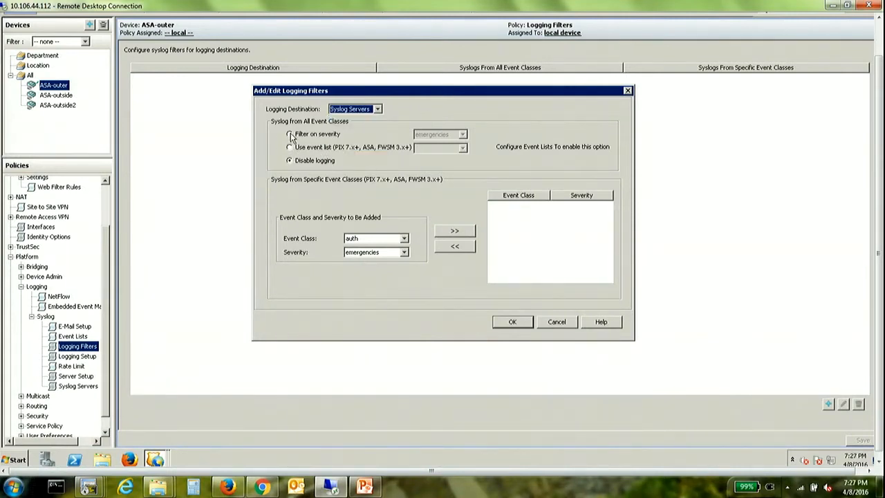
click(462, 134)
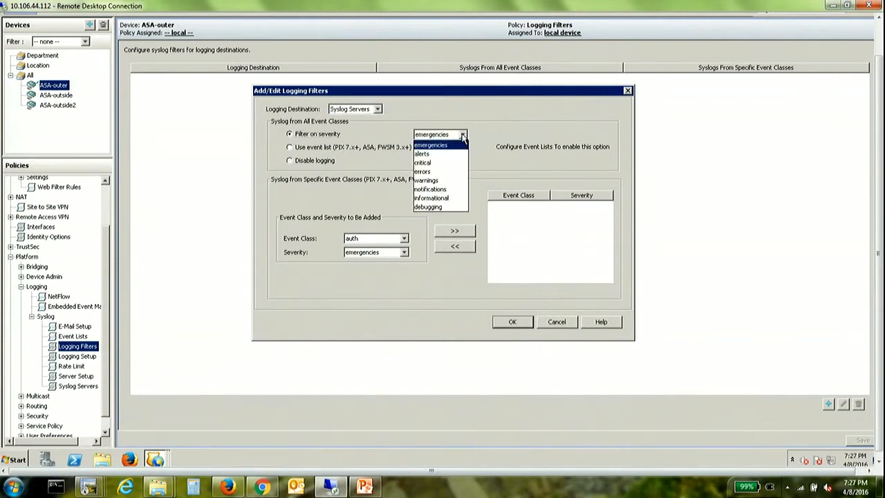
click(428, 208)
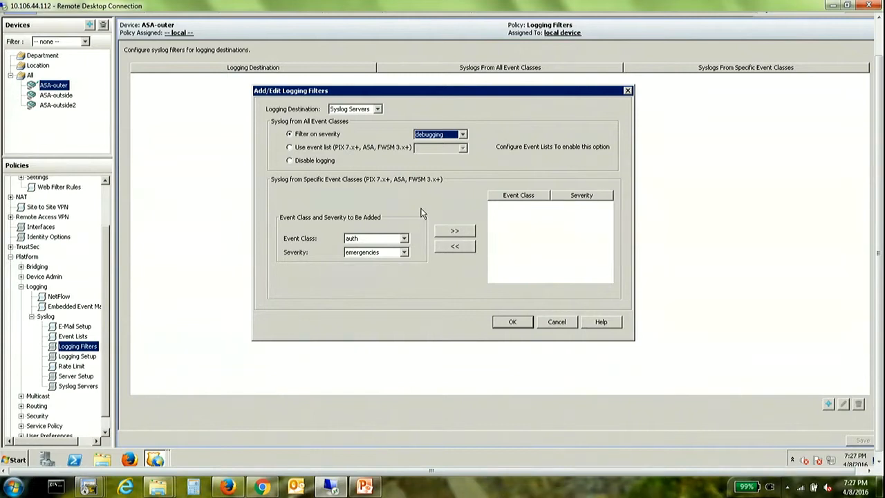
mouse_move(510, 332)
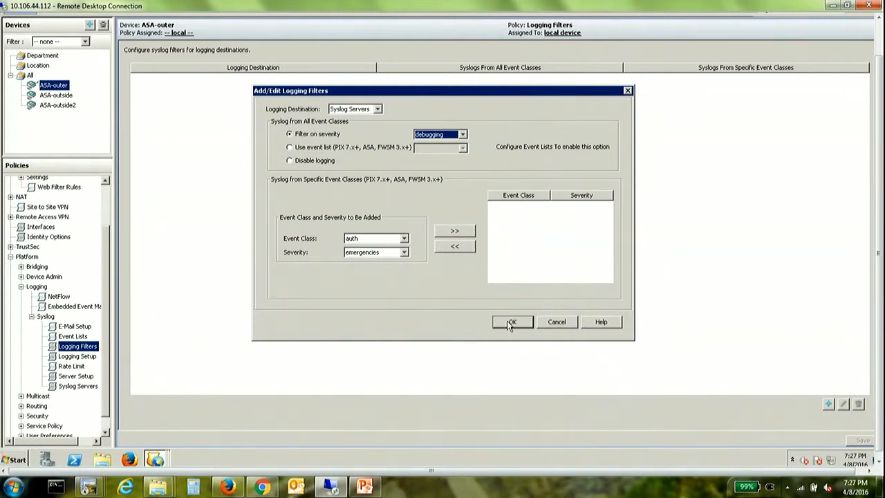
click(511, 322)
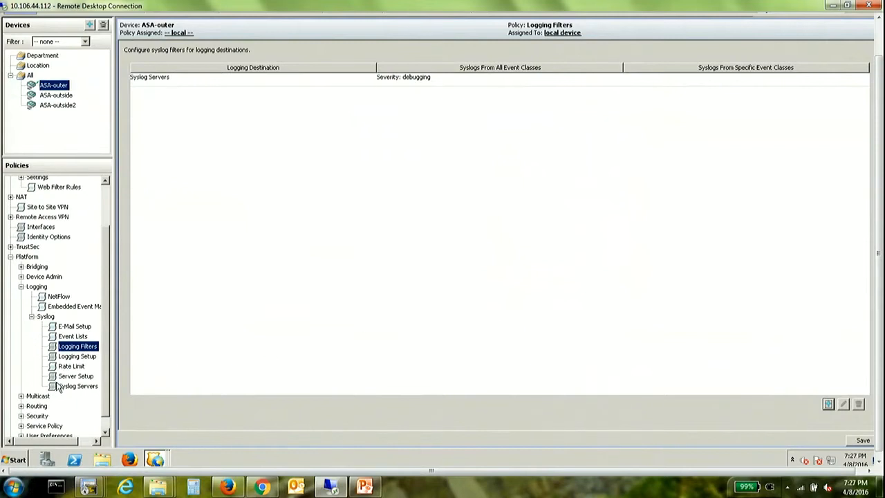
- Add syslog server 10.106.44.112 on the outer interface, UDP port 514
click(77, 386)
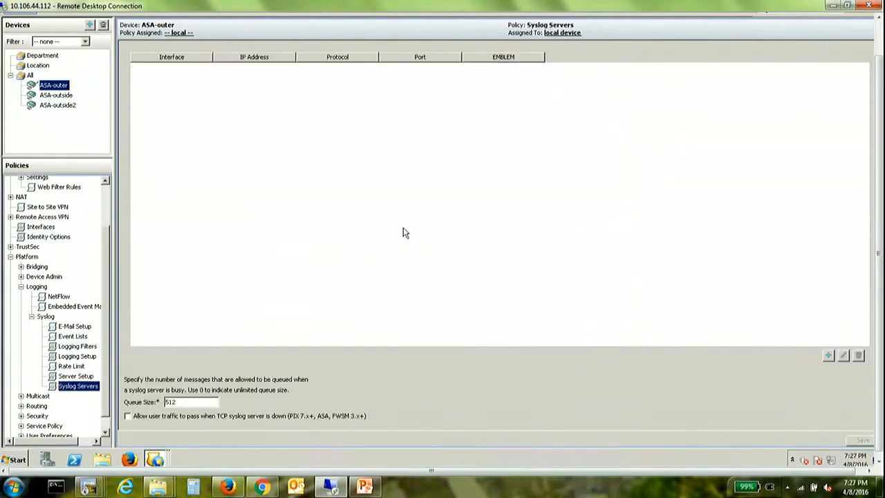
click(827, 354)
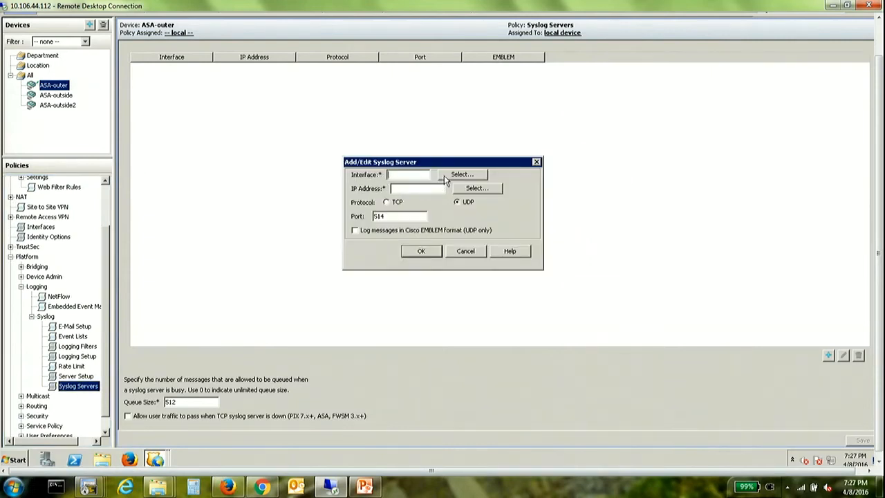
click(462, 174)
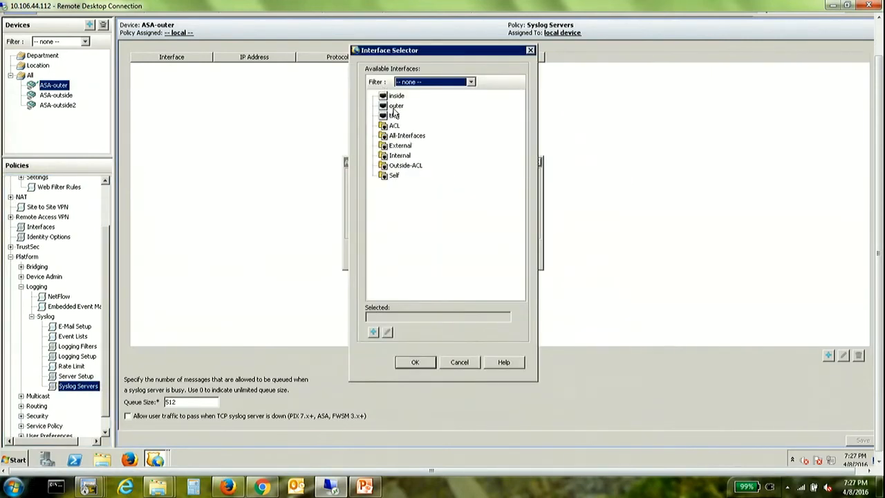
click(395, 105)
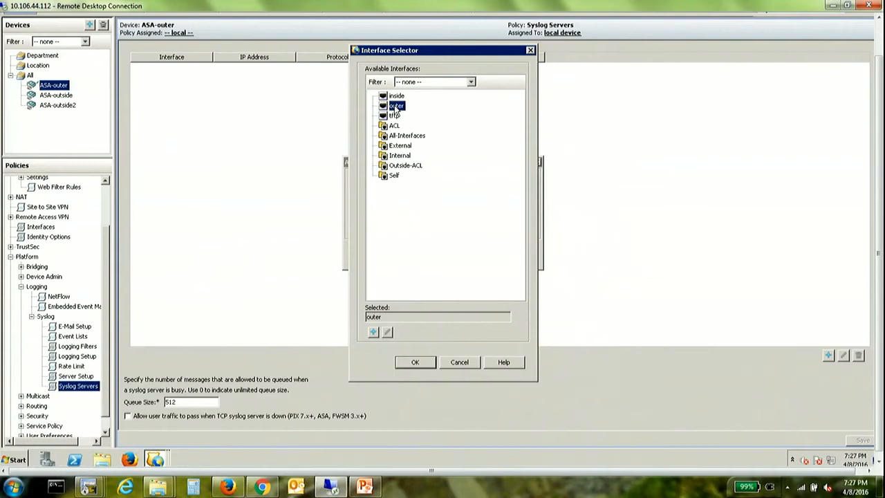
mouse_move(403, 317)
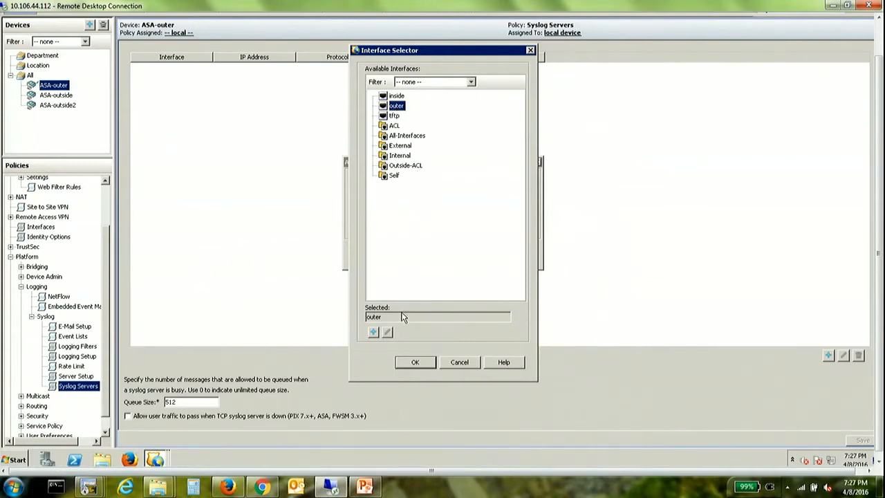
click(415, 362)
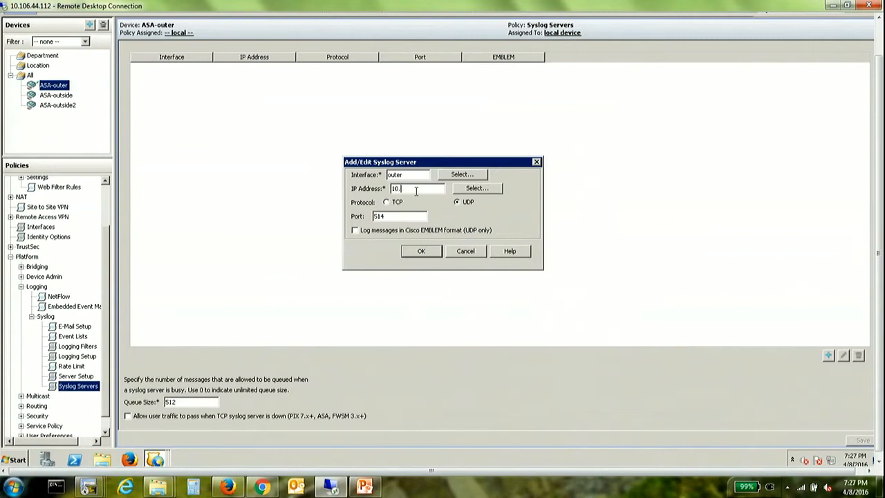
click(420, 252)
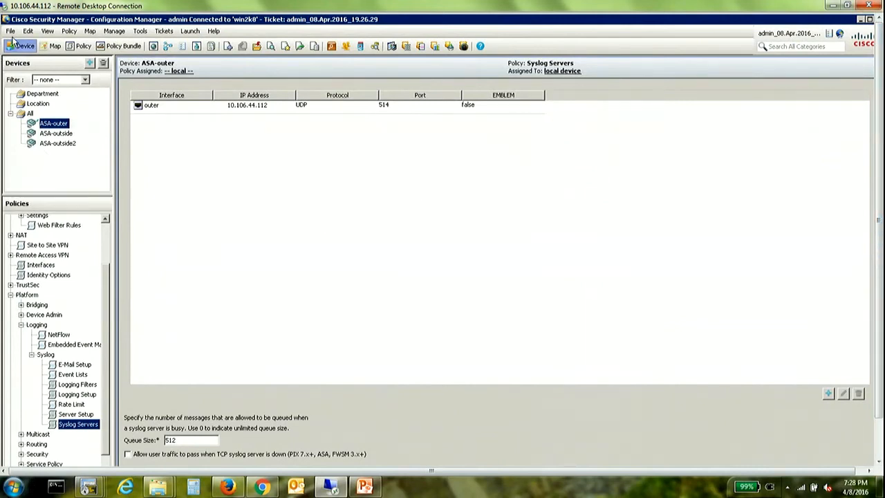
- Start File > Deploy and submit the change ticket without a comment
click(11, 30)
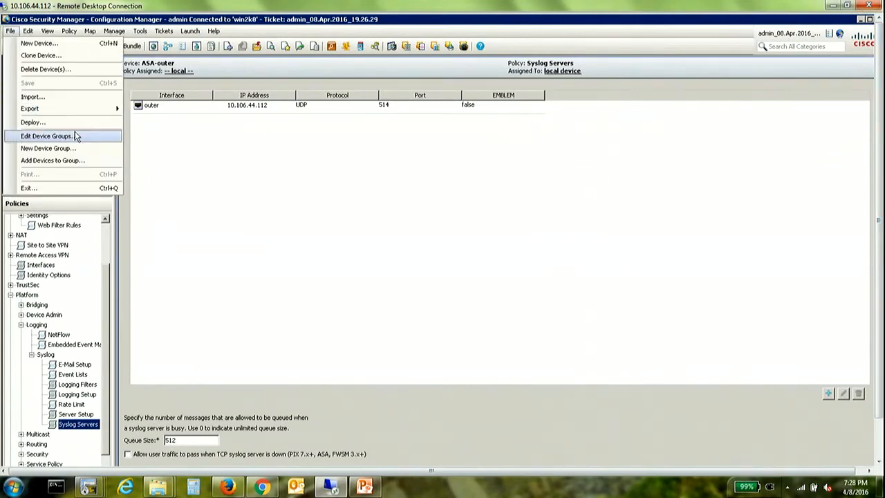
click(33, 121)
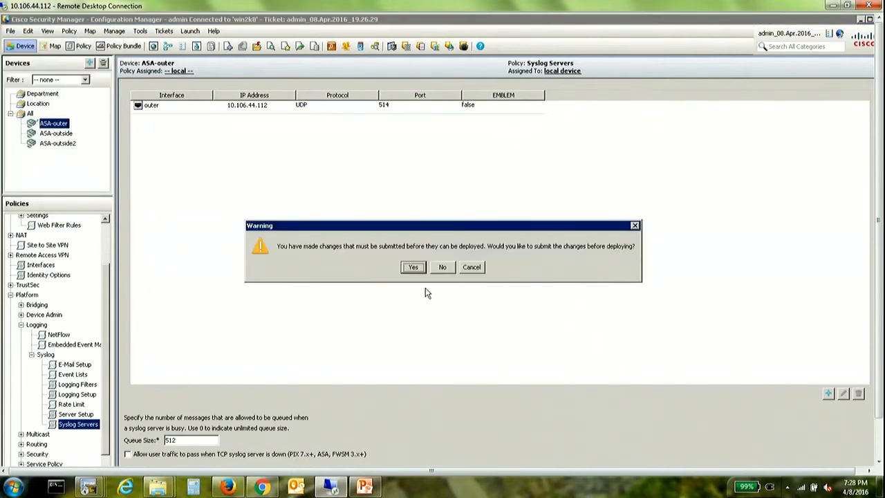
click(412, 267)
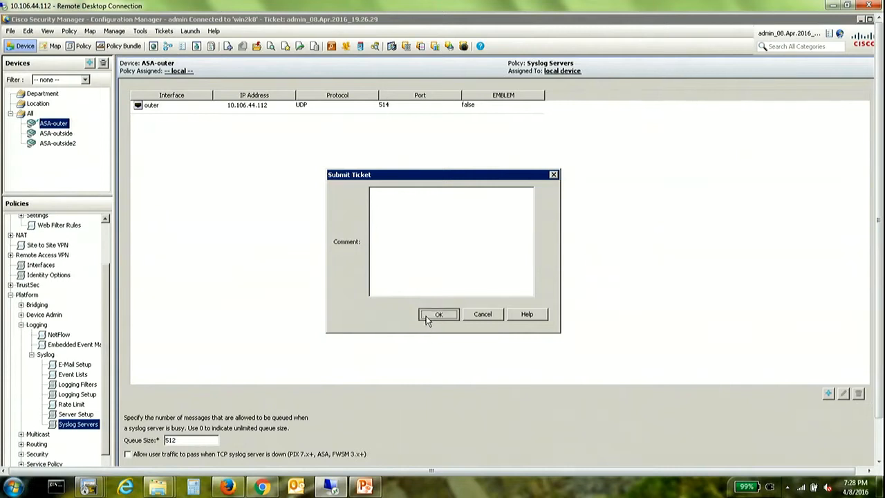
click(439, 314)
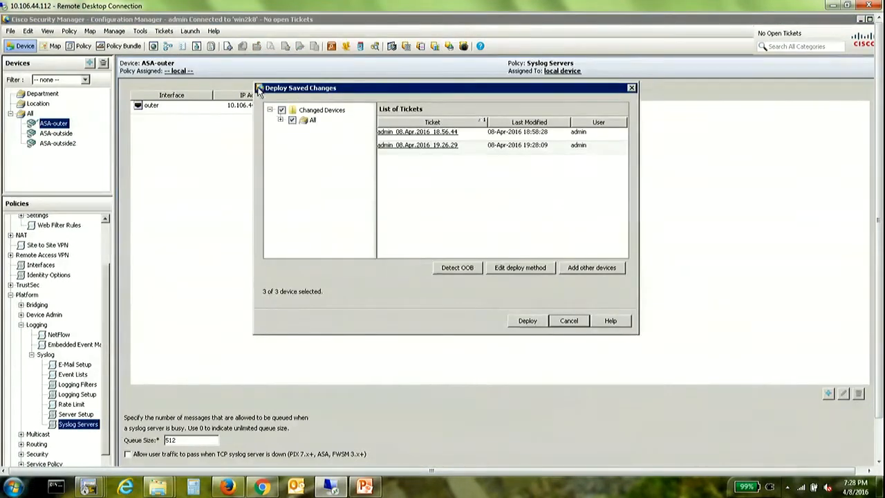
- Exclude ASA-outside and ASA-outside2 from deployment and preview ASA-outer's proposed config
click(280, 119)
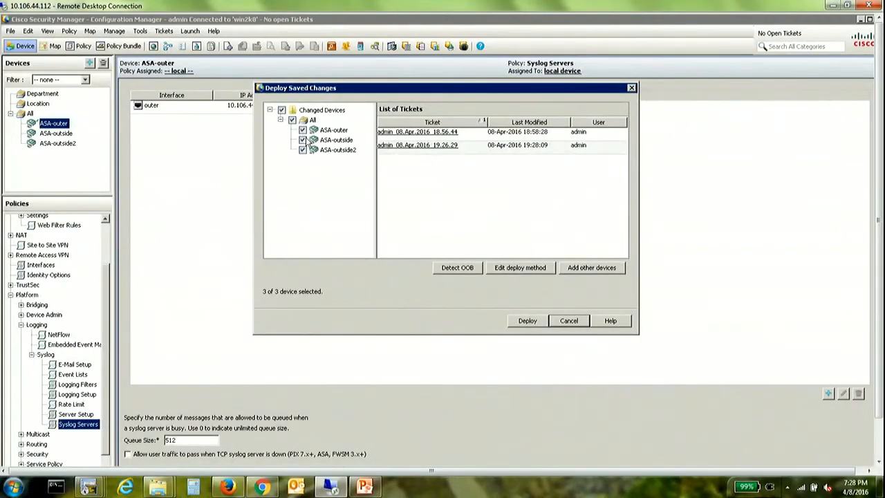
click(301, 149)
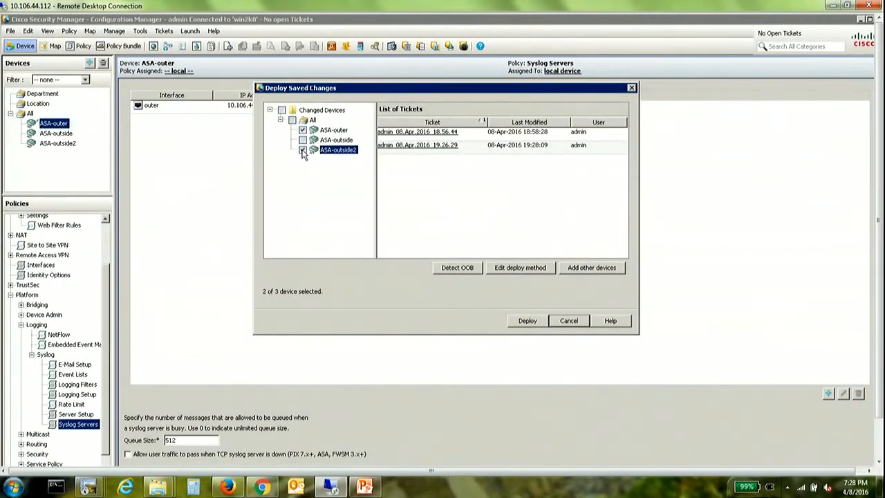
click(302, 149)
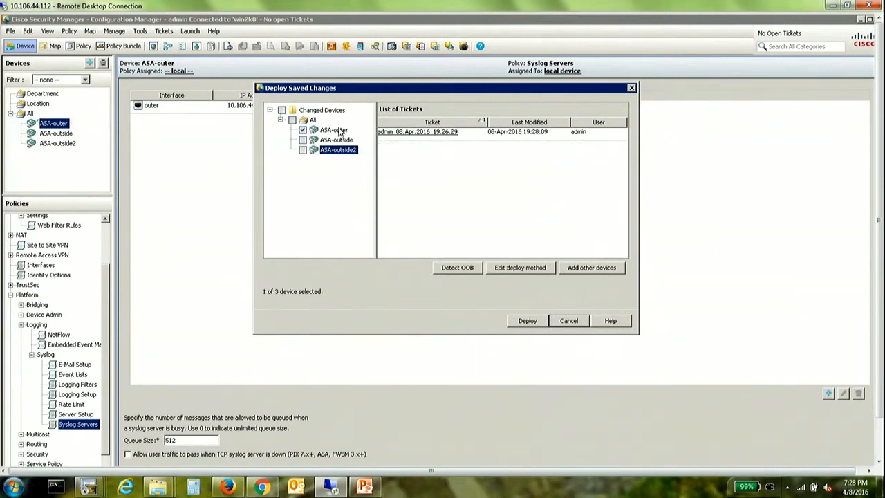
mouse_move(335, 138)
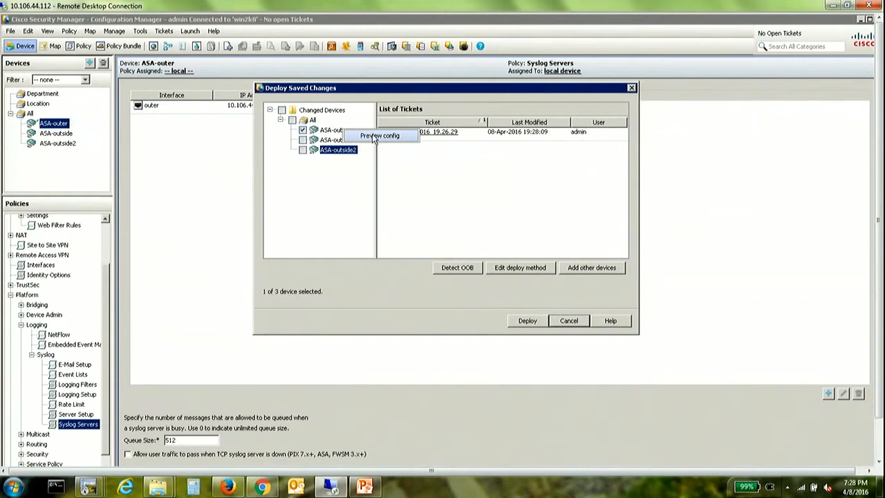
mouse_move(373, 161)
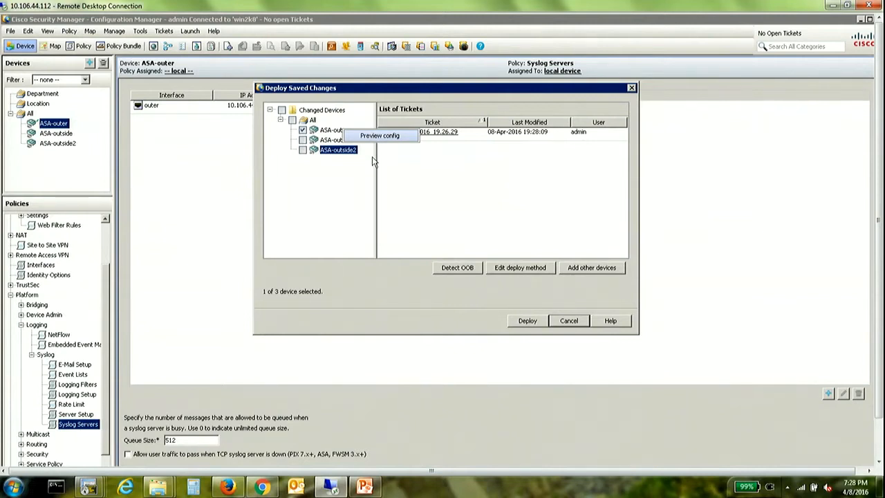
click(379, 136)
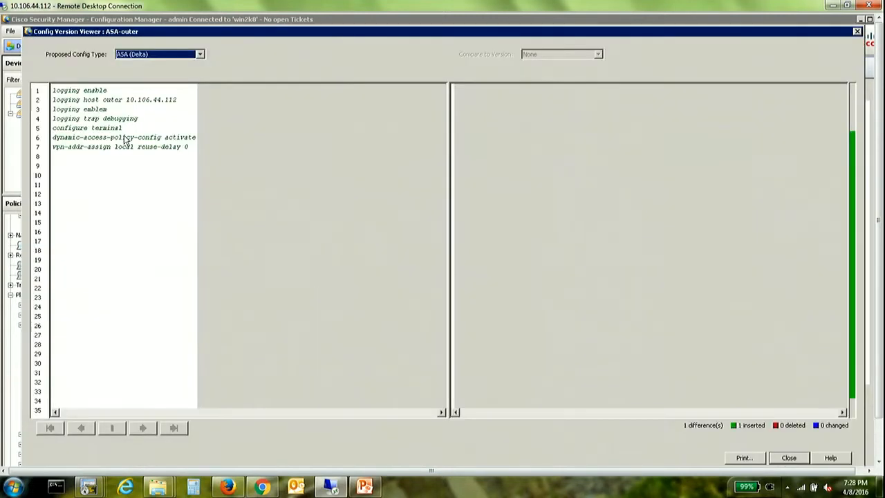
mouse_move(172, 133)
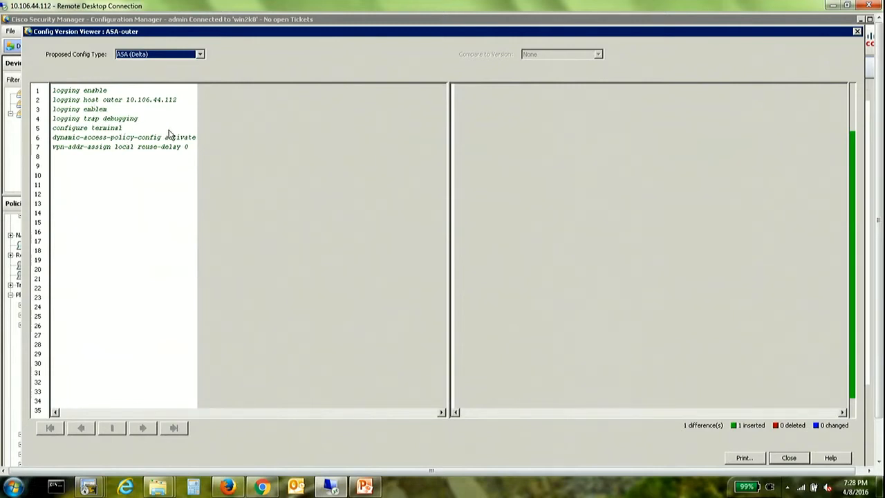
mouse_move(611, 328)
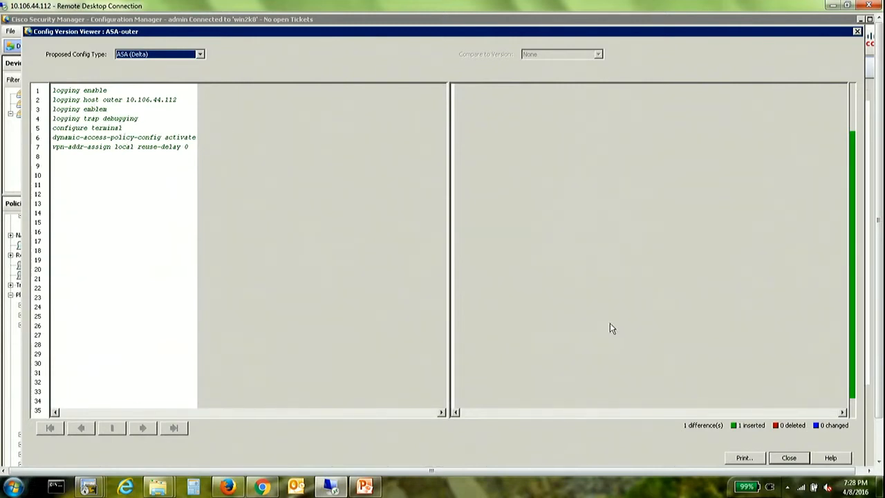
- Close the config preview and switch Event Viewer All Device Events to Real Time
click(788, 458)
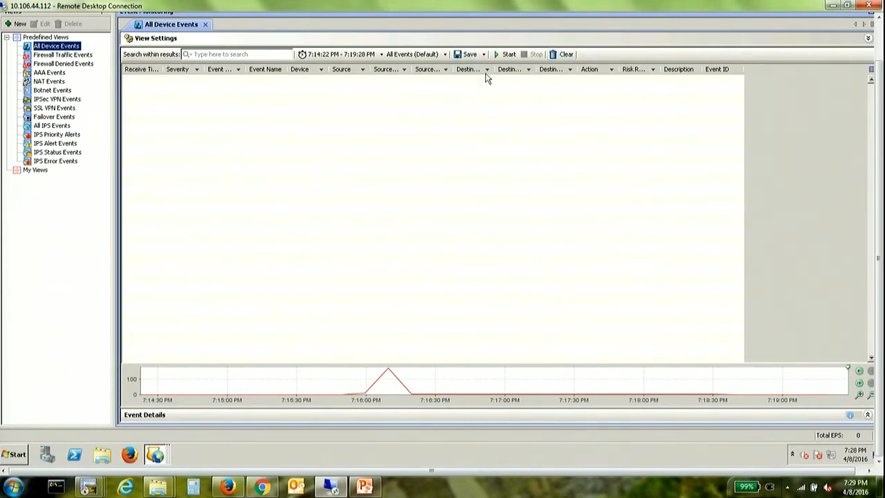
mouse_move(365, 61)
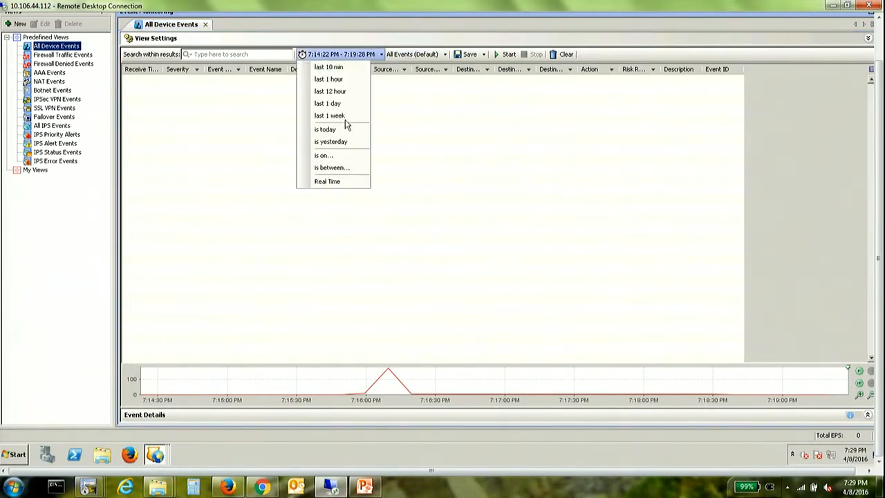
click(326, 181)
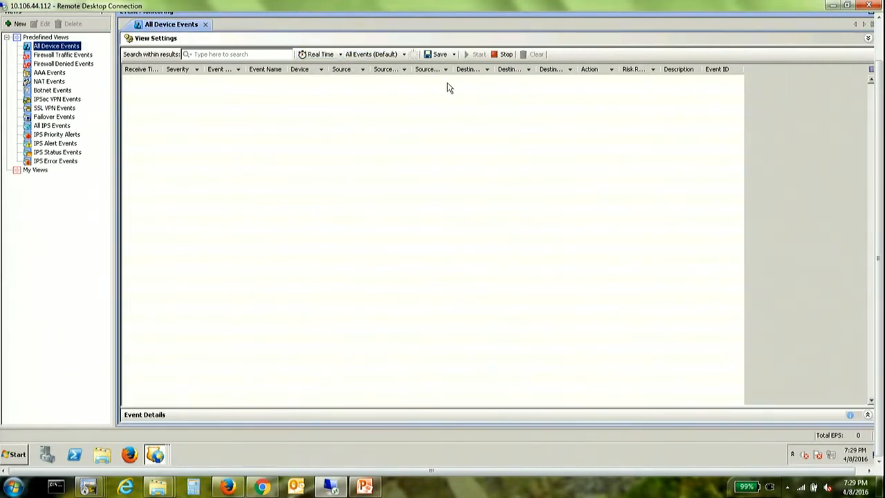
mouse_move(339, 183)
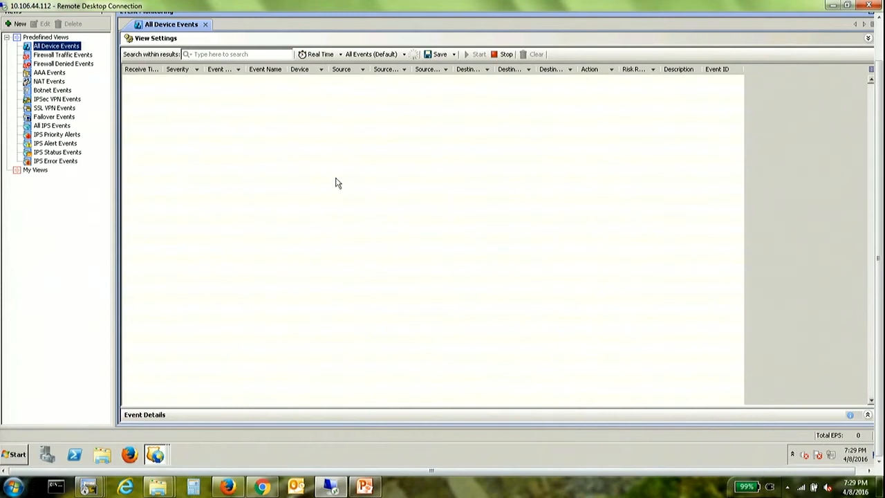
mouse_move(367, 251)
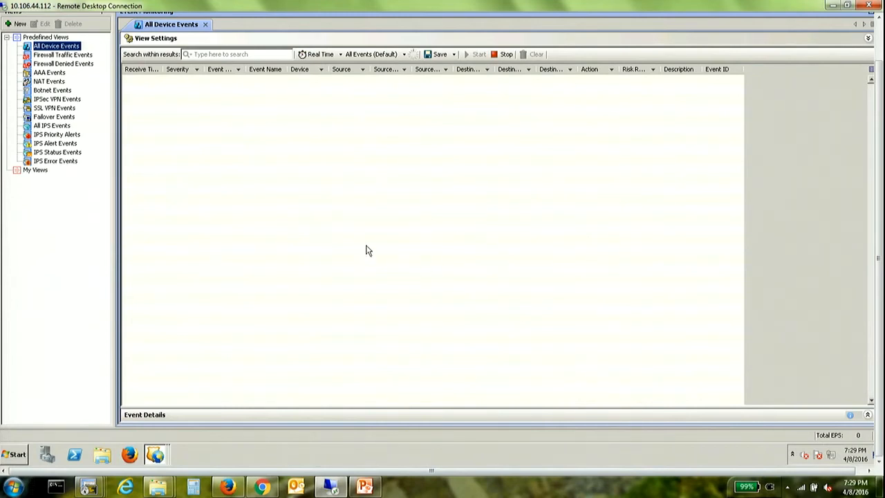
mouse_move(242, 208)
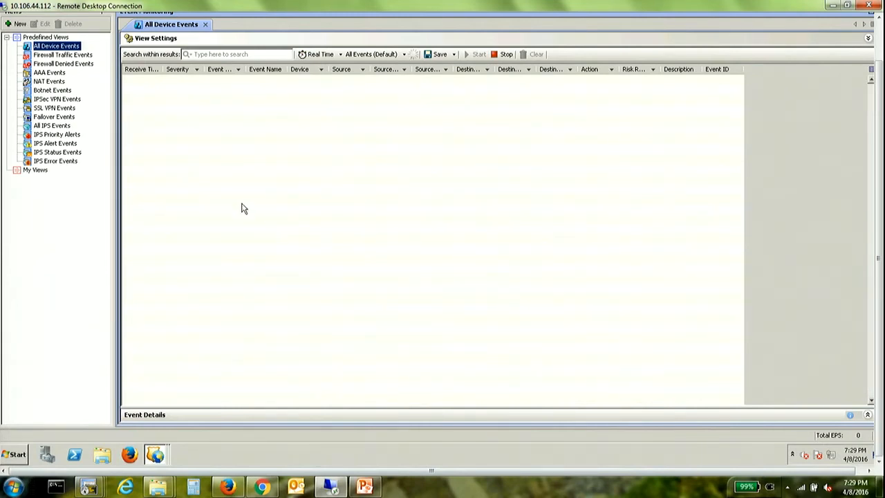
mouse_move(330, 291)
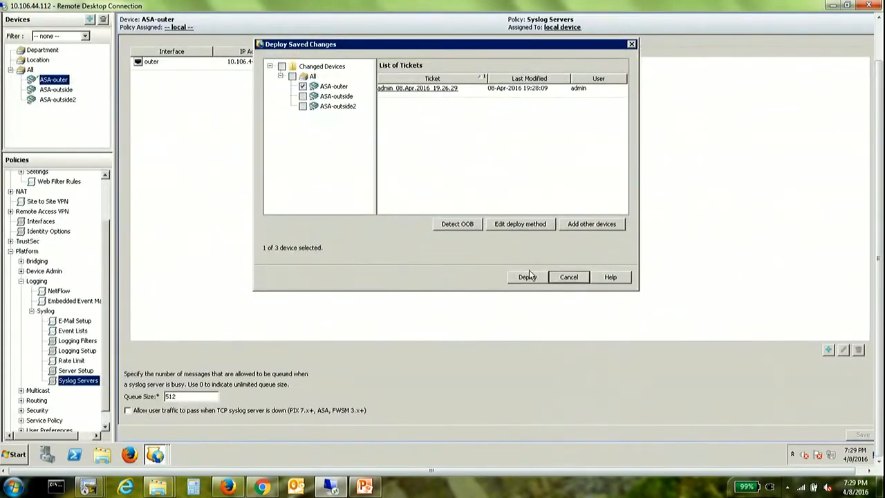
- Deploy to ASA-outer, watch live Debug events fill the view, then stop the feed
click(527, 276)
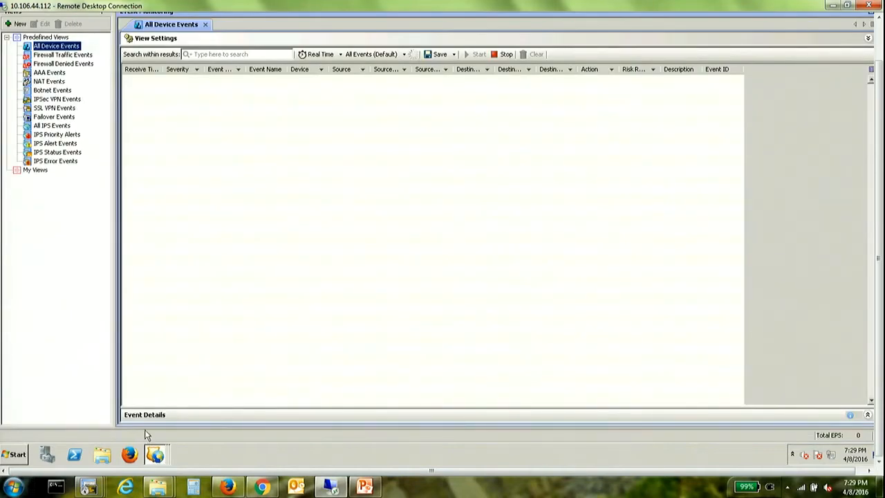
mouse_move(365, 238)
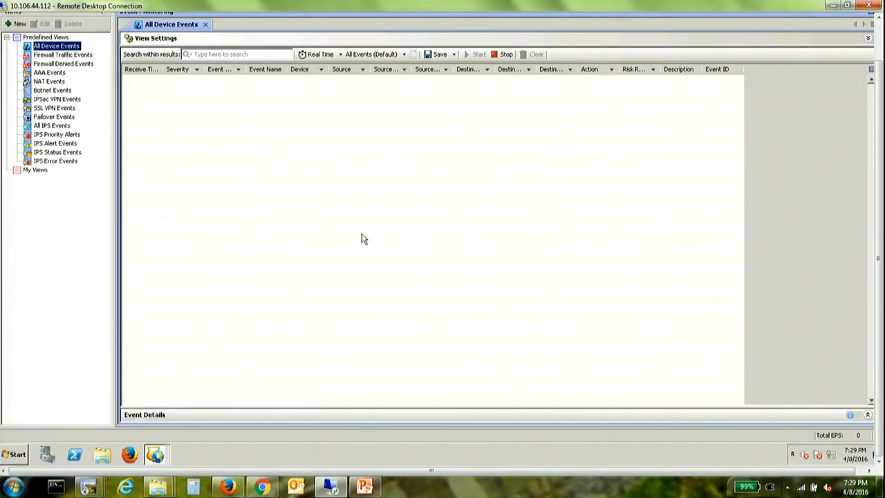
click(478, 53)
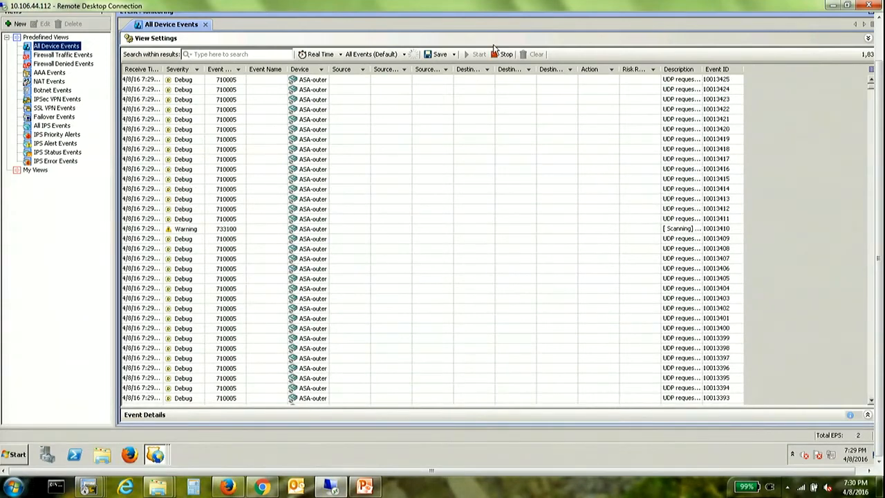
click(503, 54)
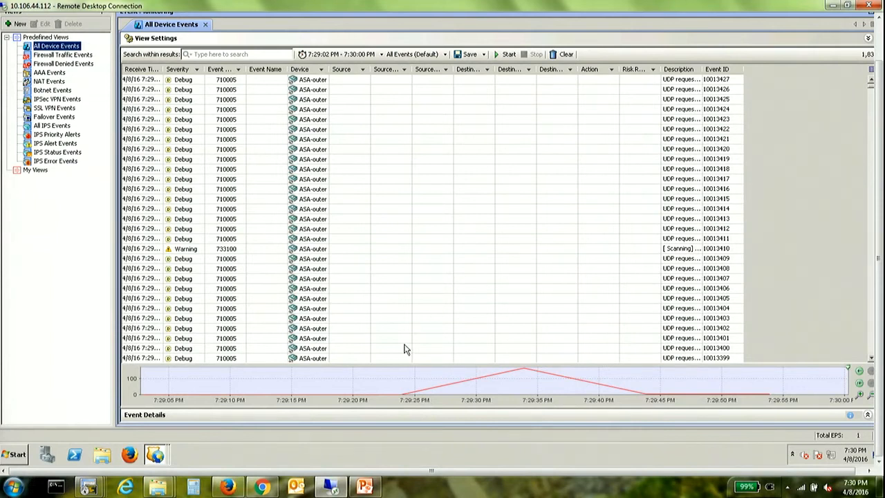
mouse_move(237, 340)
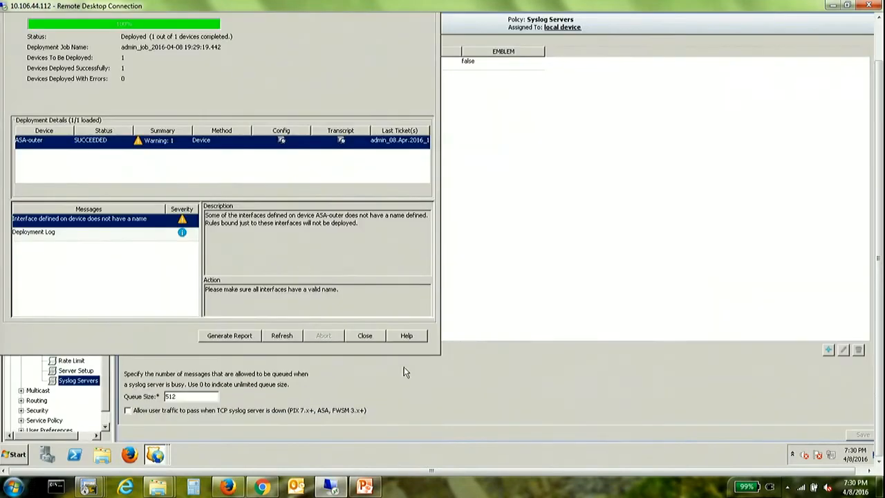
- Close the Deployment Status report to return to the Syslog Servers policy
click(365, 336)
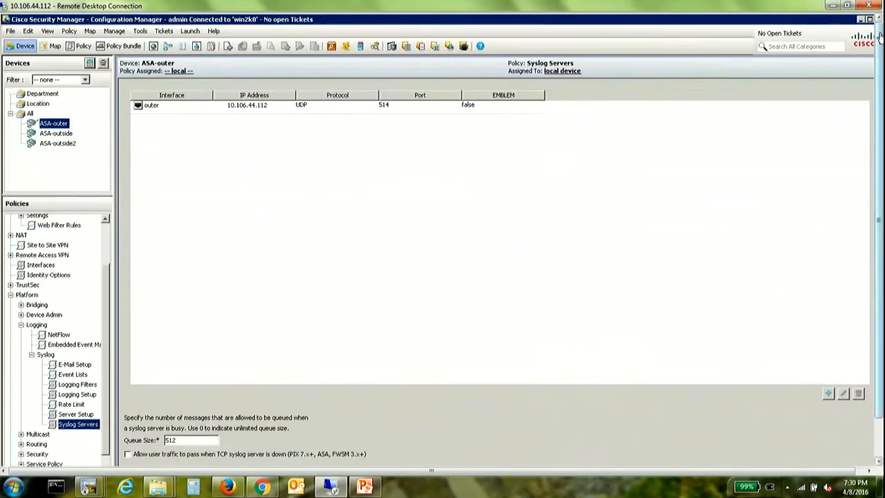
mouse_move(394, 140)
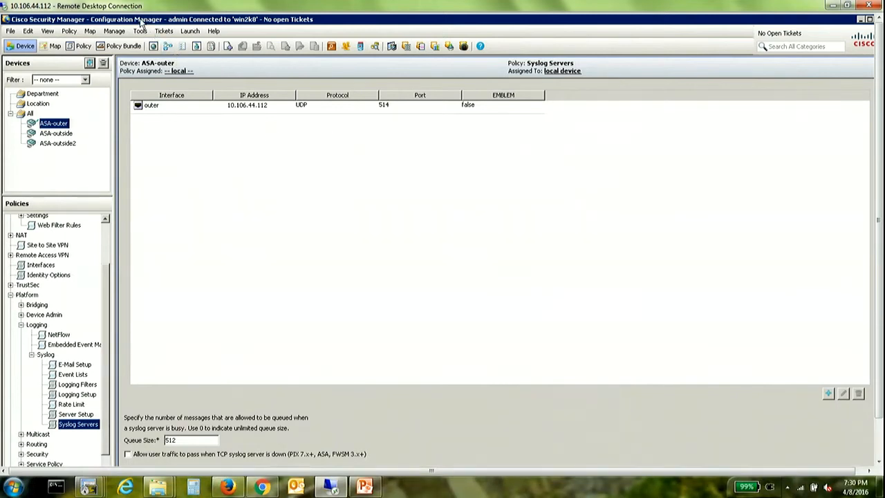
- In Security Manager Administration Event Management, enable Syslog Relay Service with Collector 2 at 1.1.1.2
click(141, 31)
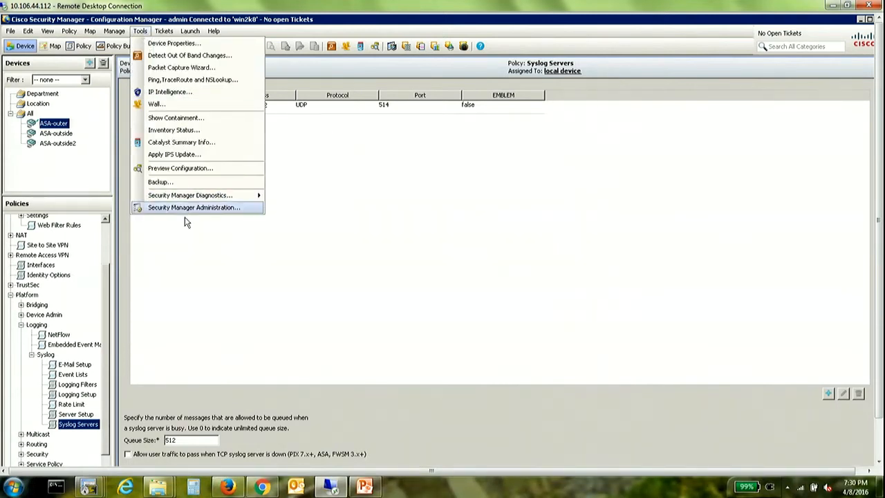
click(193, 207)
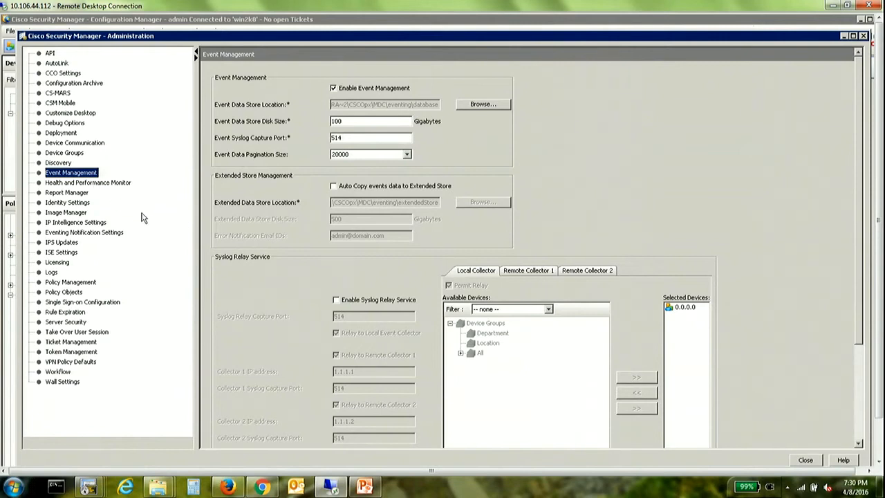
mouse_move(152, 190)
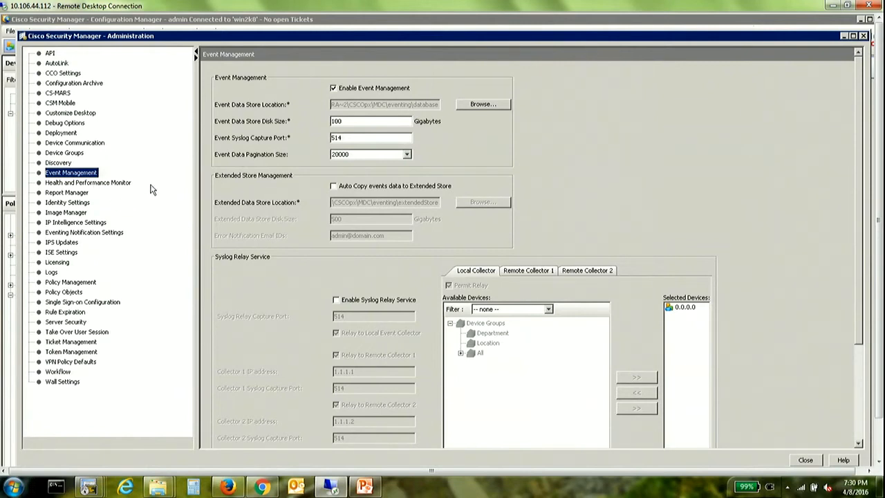
mouse_move(102, 185)
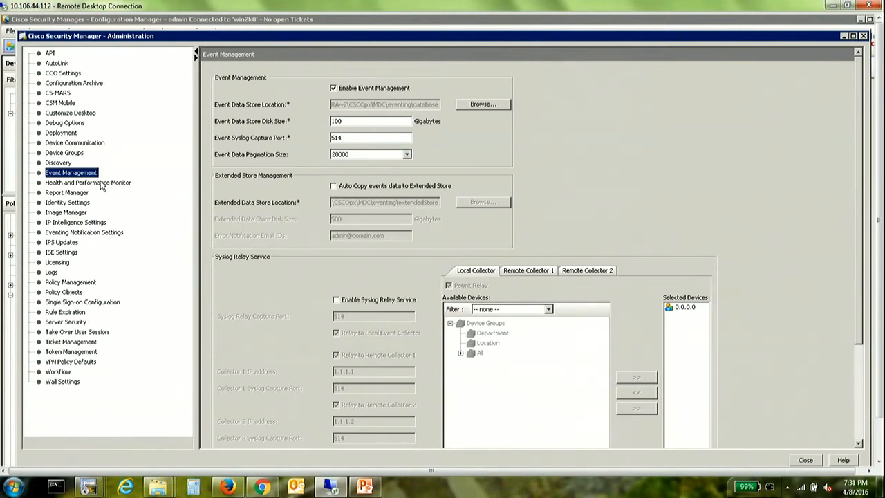
mouse_move(268, 244)
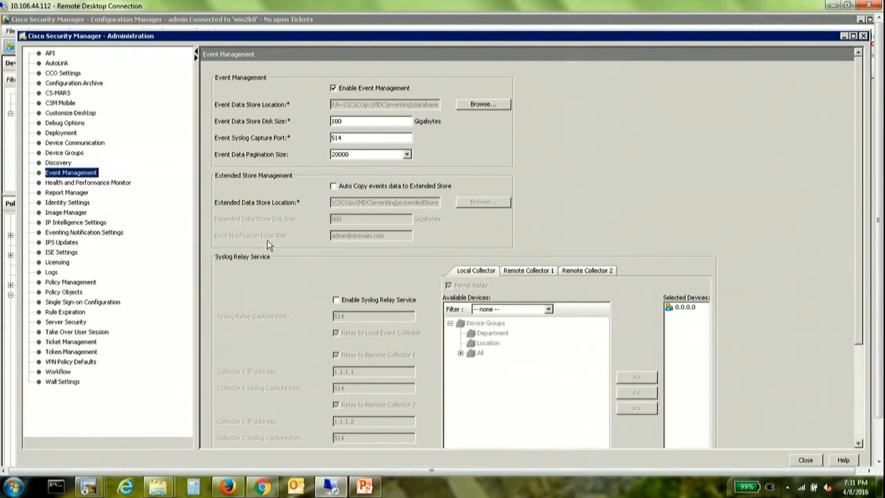
click(336, 299)
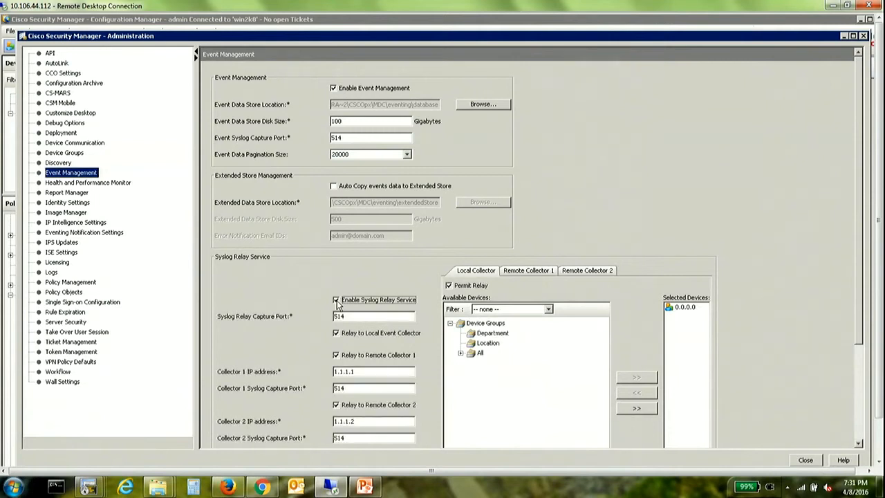
click(336, 299)
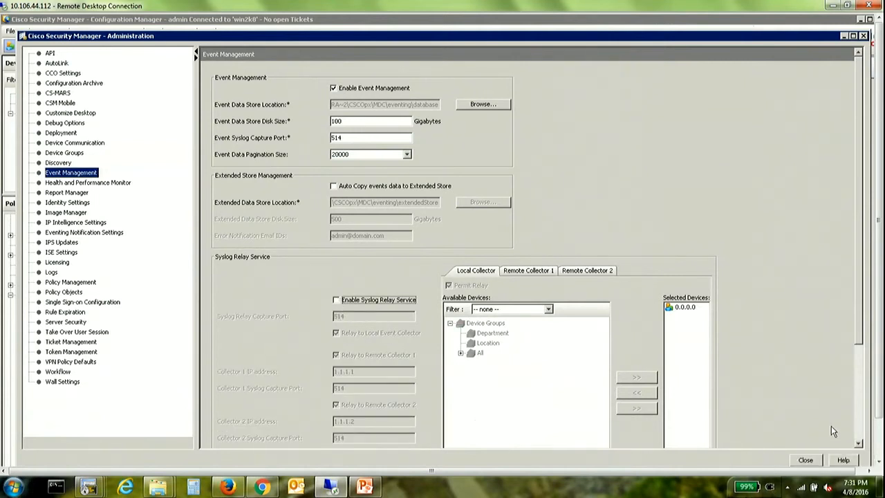
mouse_move(340, 311)
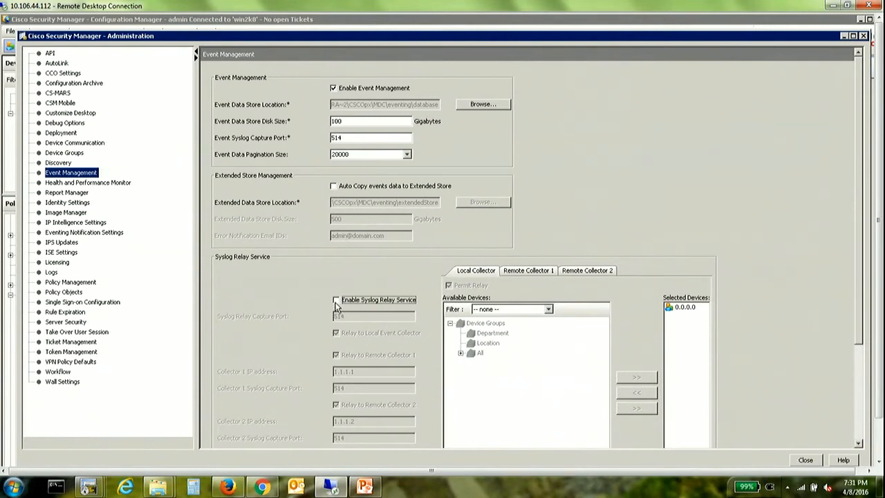
click(338, 299)
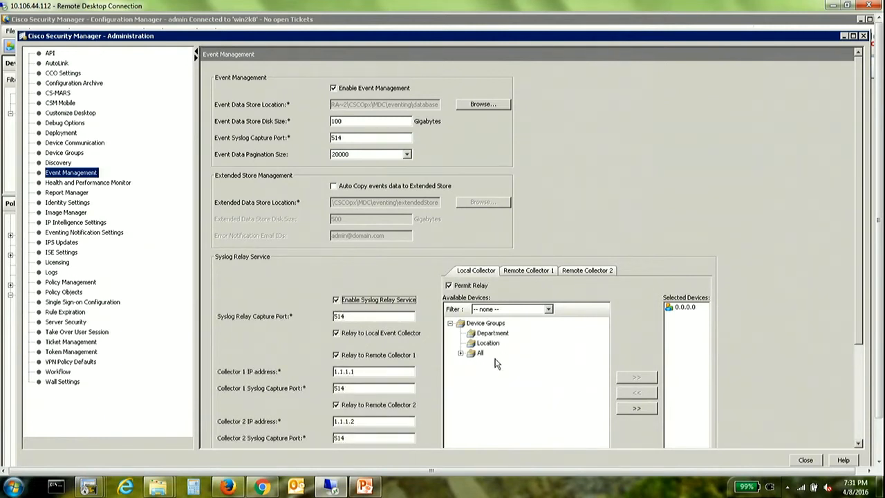
mouse_move(393, 403)
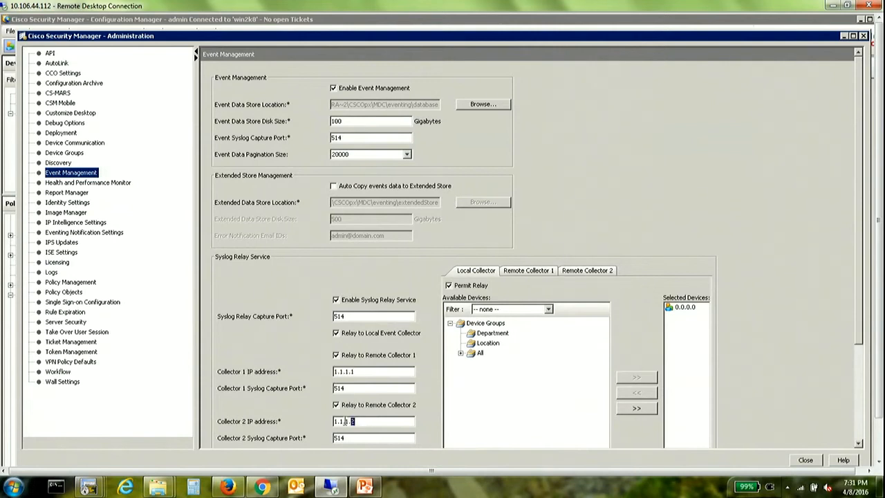
text(2)
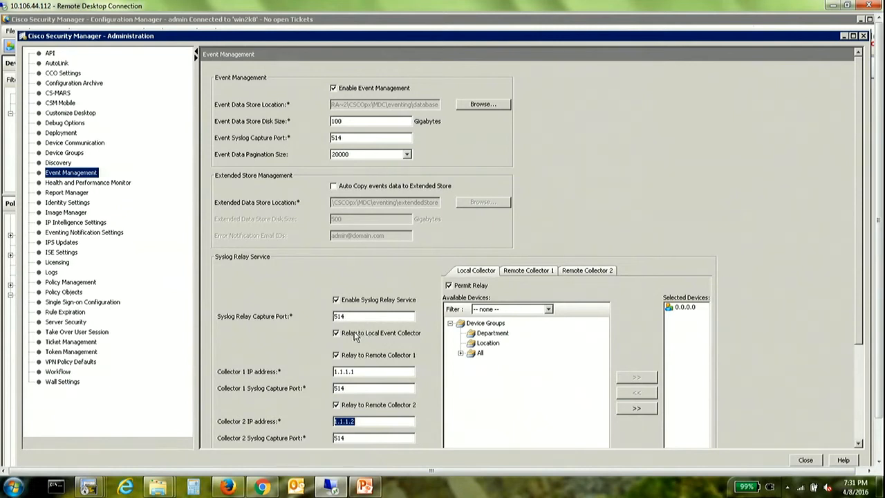
mouse_move(354, 340)
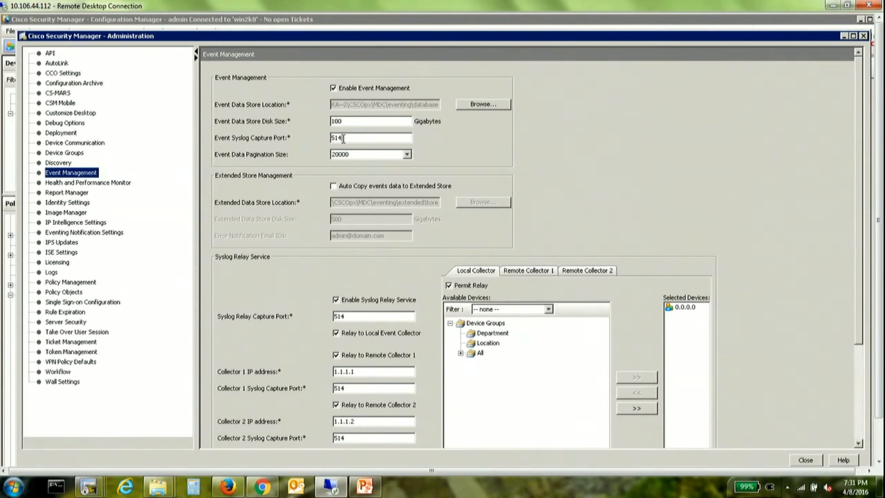
mouse_move(401, 310)
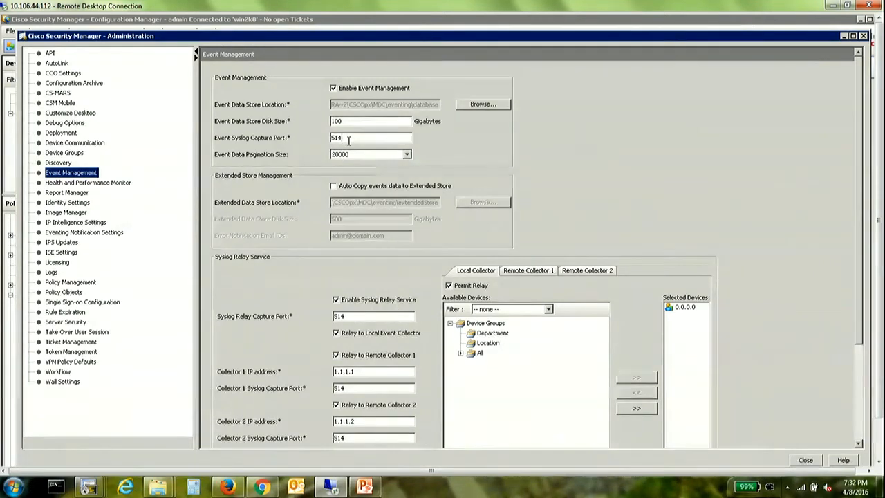
- Set the Event Syslog Capture Port to 515, save, and confirm both restart and relay-start warnings
text(515)
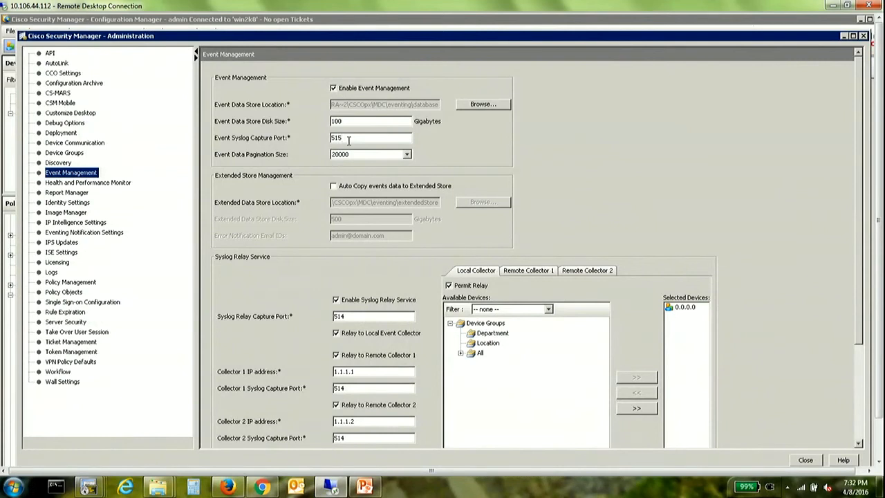
mouse_move(442, 172)
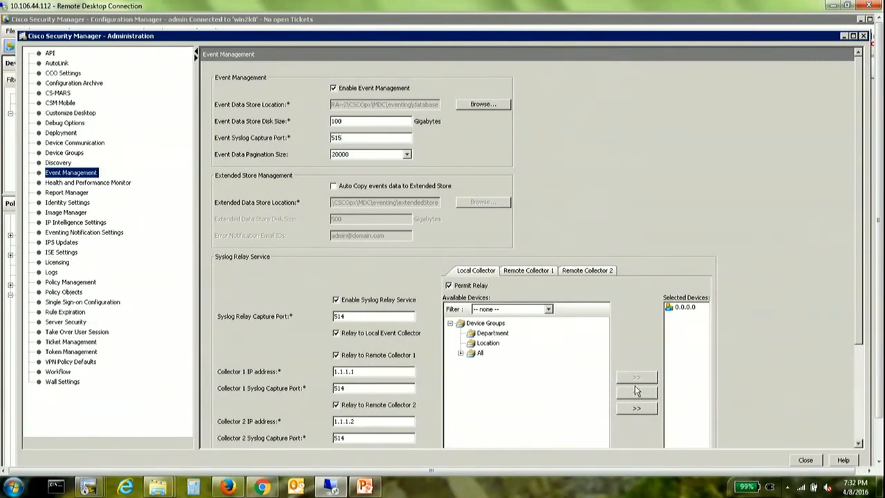
click(703, 426)
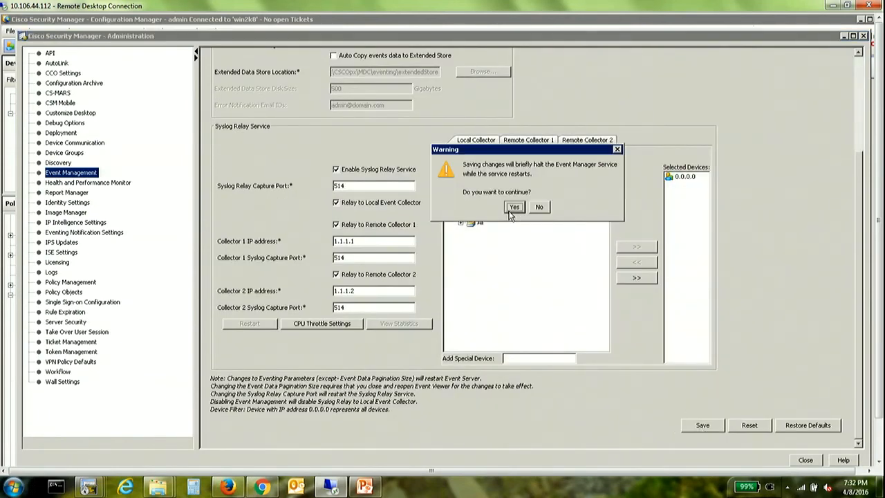
click(514, 208)
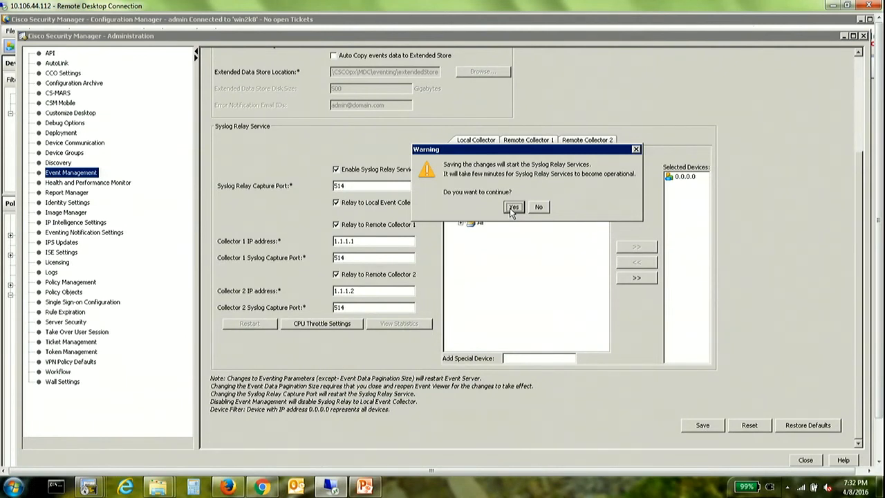
click(513, 207)
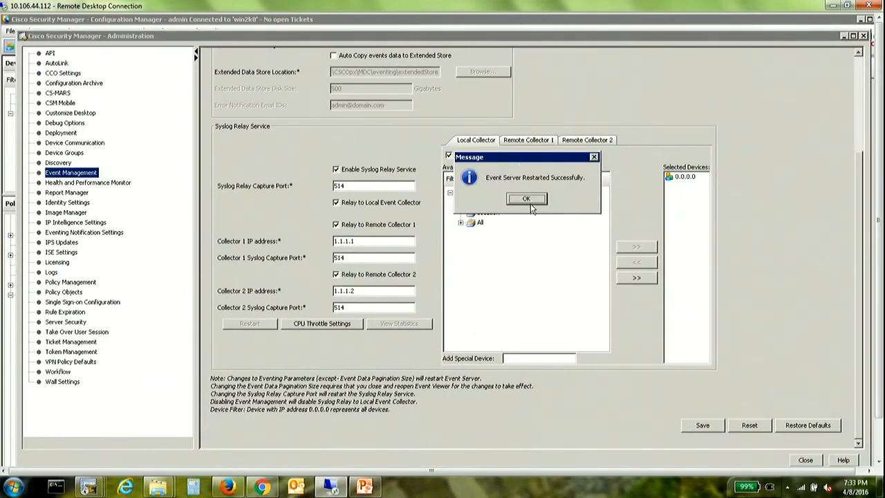
- Acknowledge the Event Server restart, set Event Viewer to Real Time, then return to Event Management
click(526, 199)
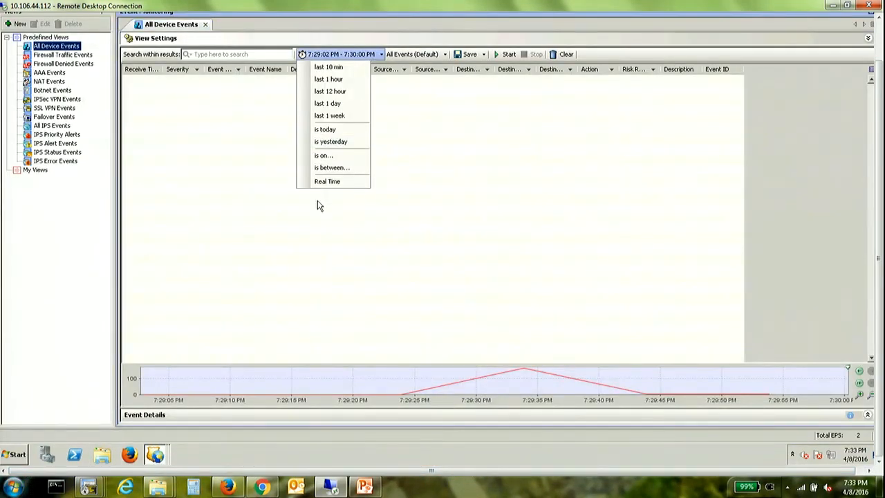
click(327, 181)
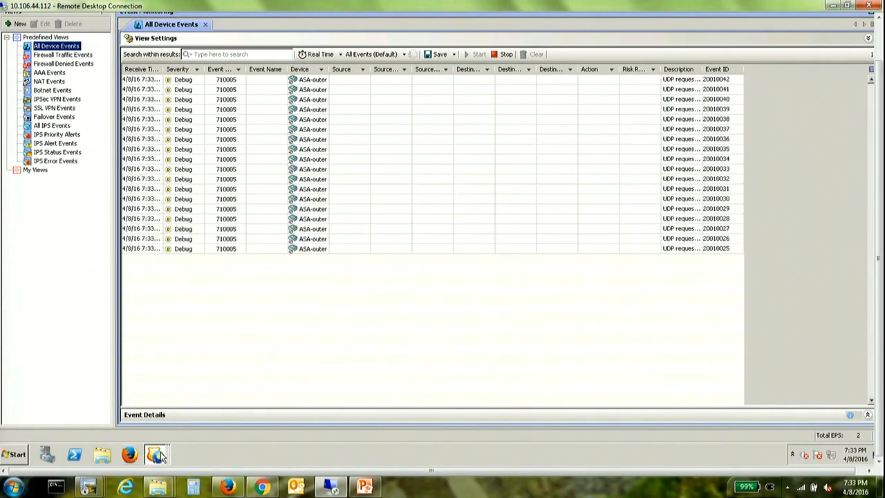
click(154, 454)
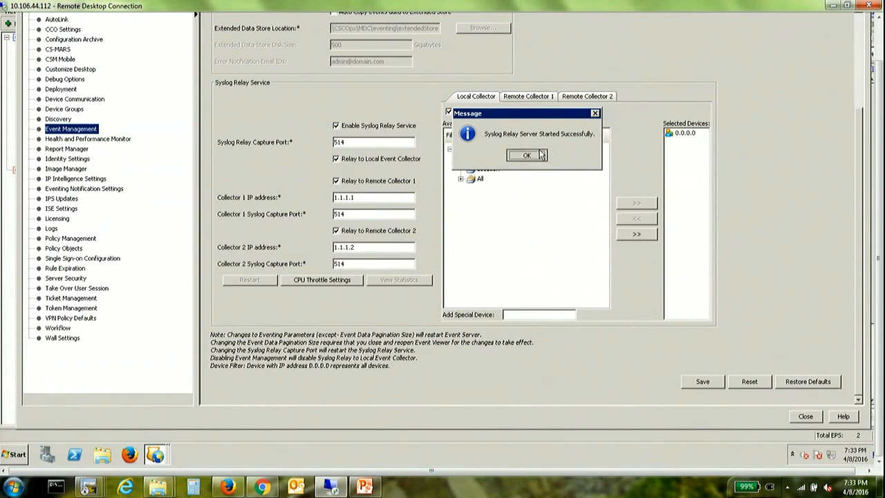
- Acknowledge the 'Syslog Relay Server Started Successfully' message
click(526, 155)
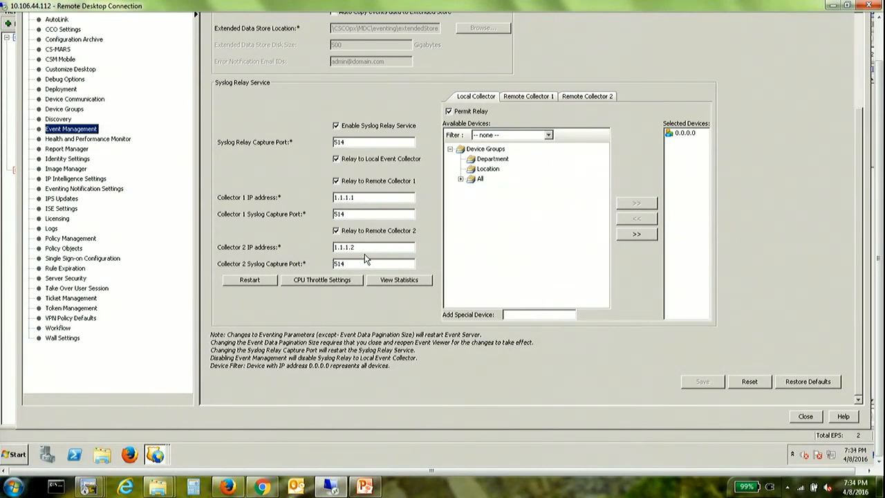
mouse_move(373, 261)
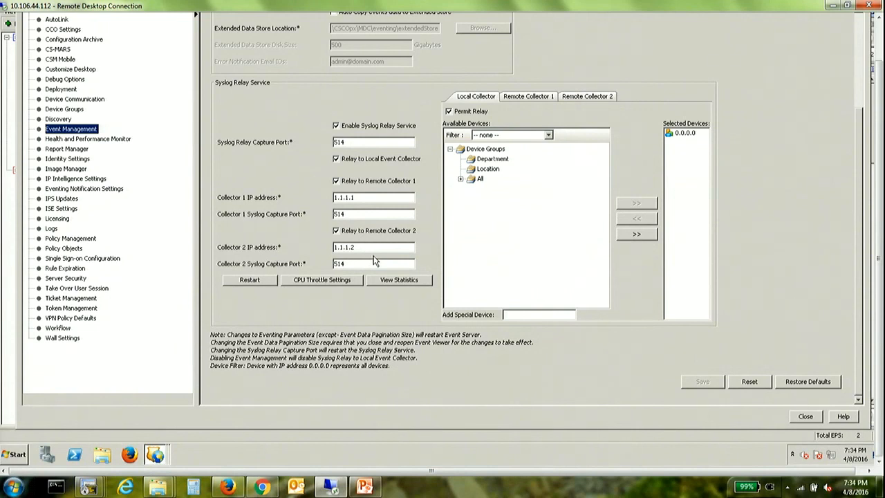